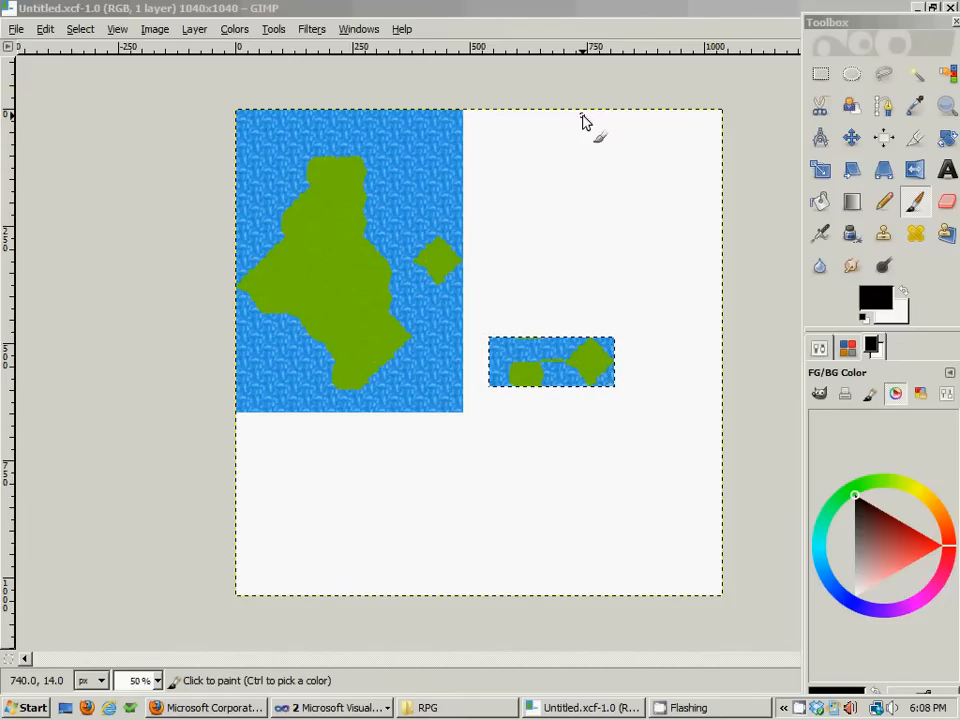
pyautogui.moveTo(520, 140)
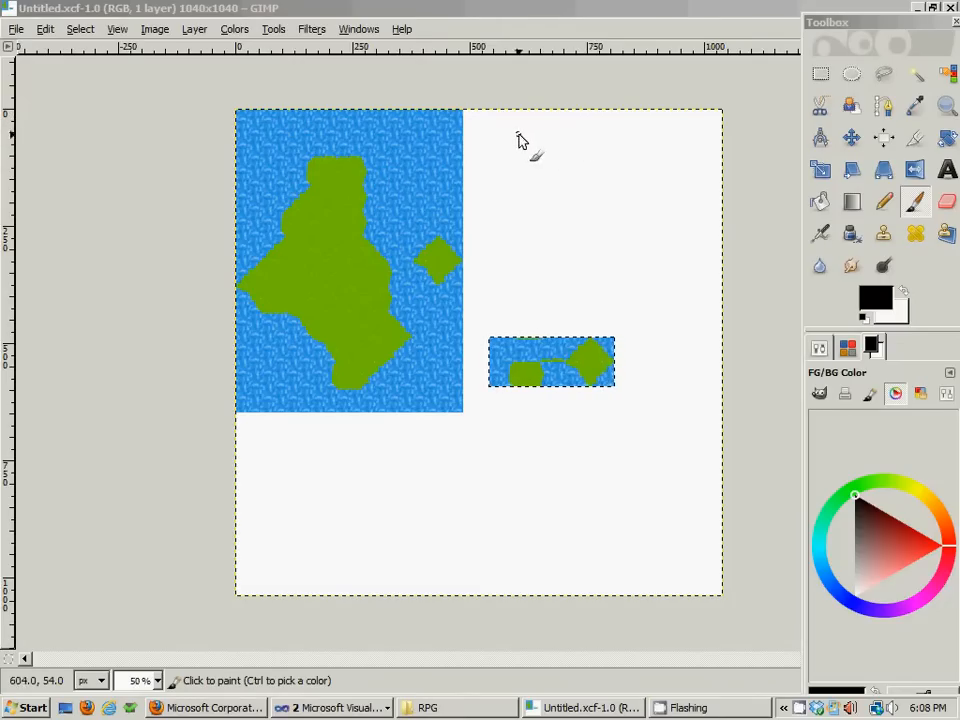
pyautogui.moveTo(452, 182)
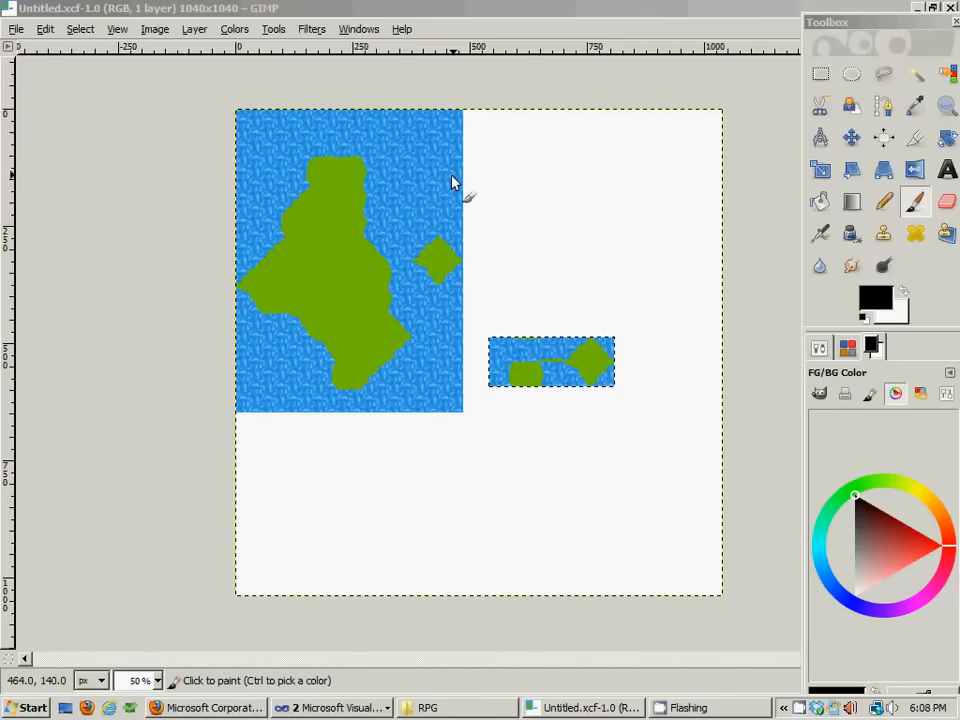
pyautogui.moveTo(489, 235)
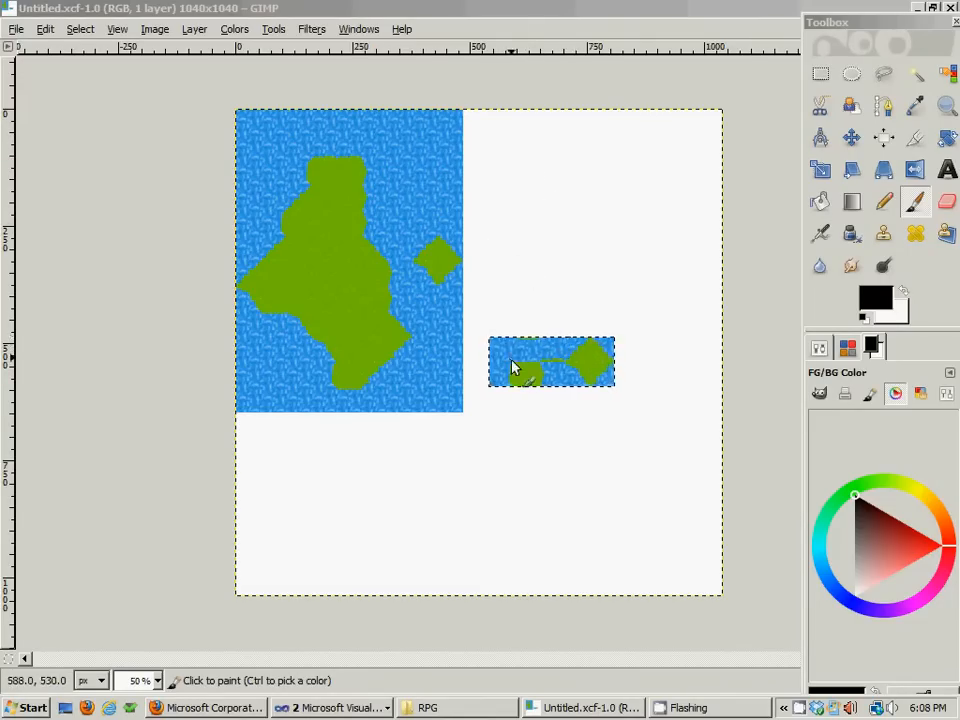
pyautogui.moveTo(250, 148)
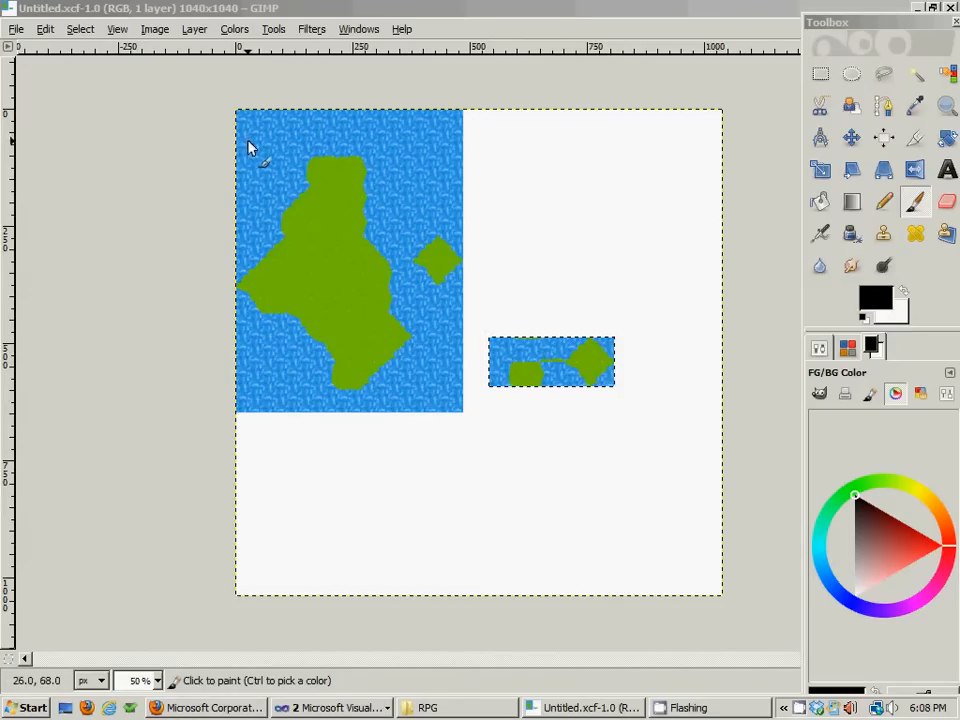
pyautogui.moveTo(307, 163)
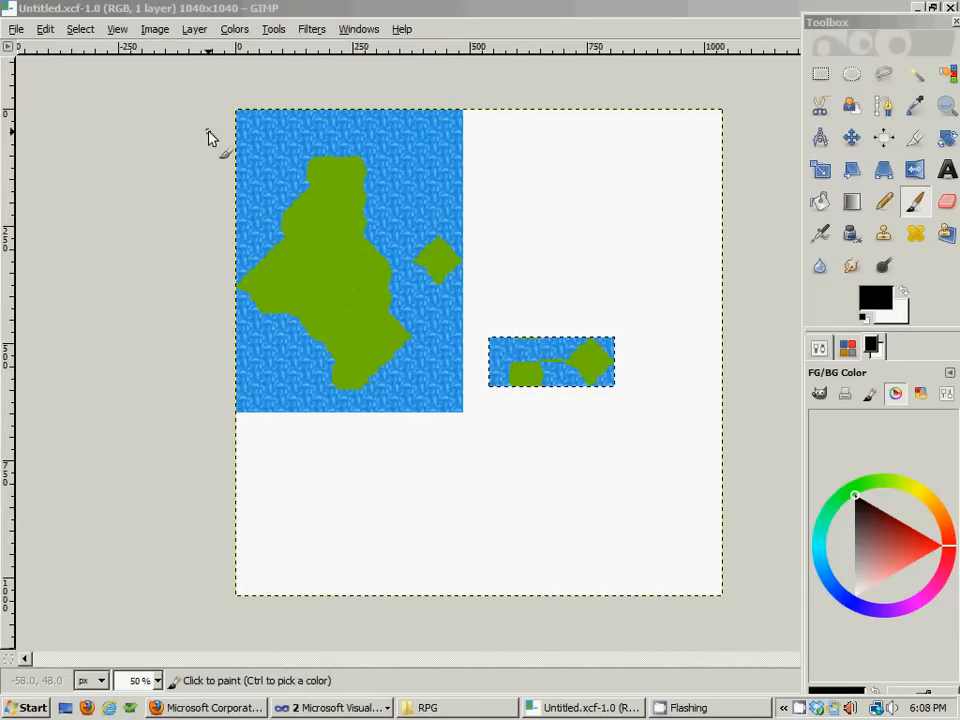
pyautogui.moveTo(408, 138)
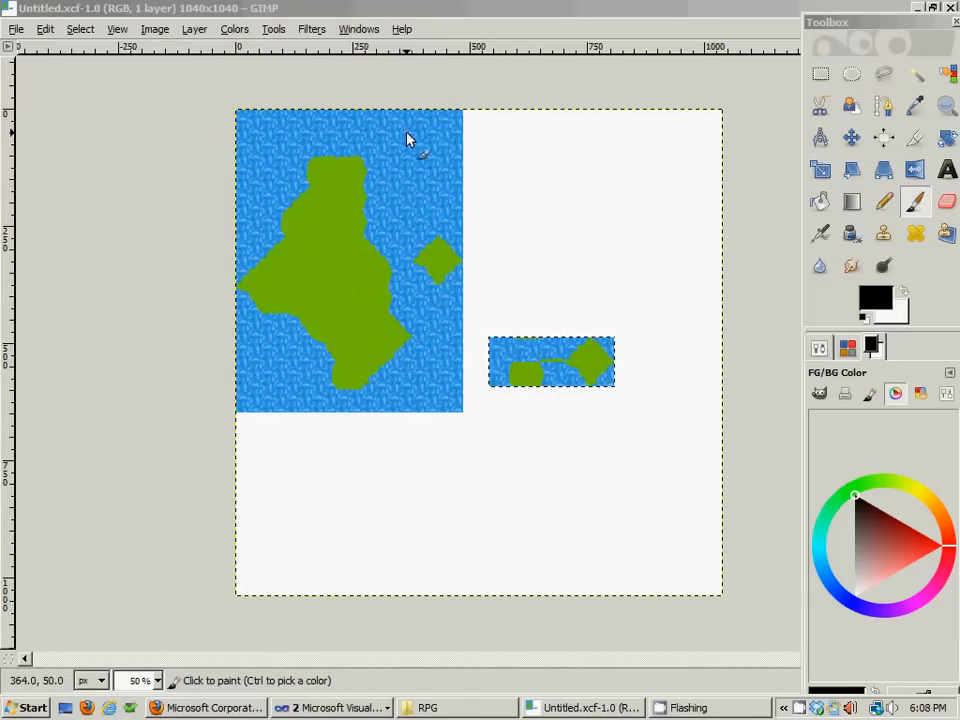
pyautogui.moveTo(433, 140)
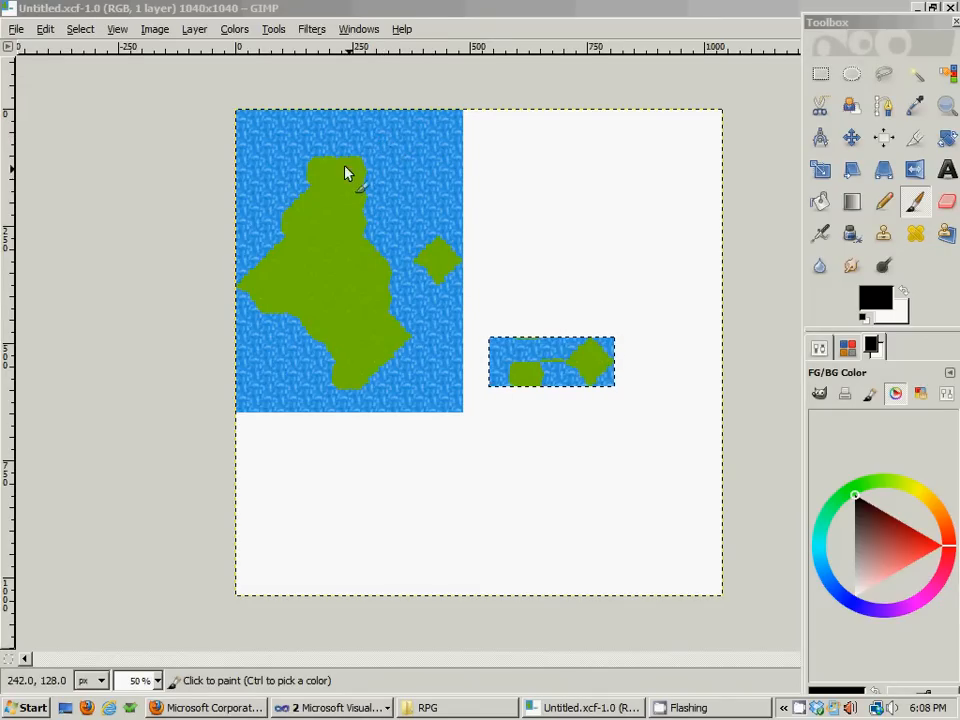
# - Toggle GIMP's grid on and off over the tile map, then switch to Visual Studio's RPGconcept1 Game1.cs
pyautogui.click(117, 28)
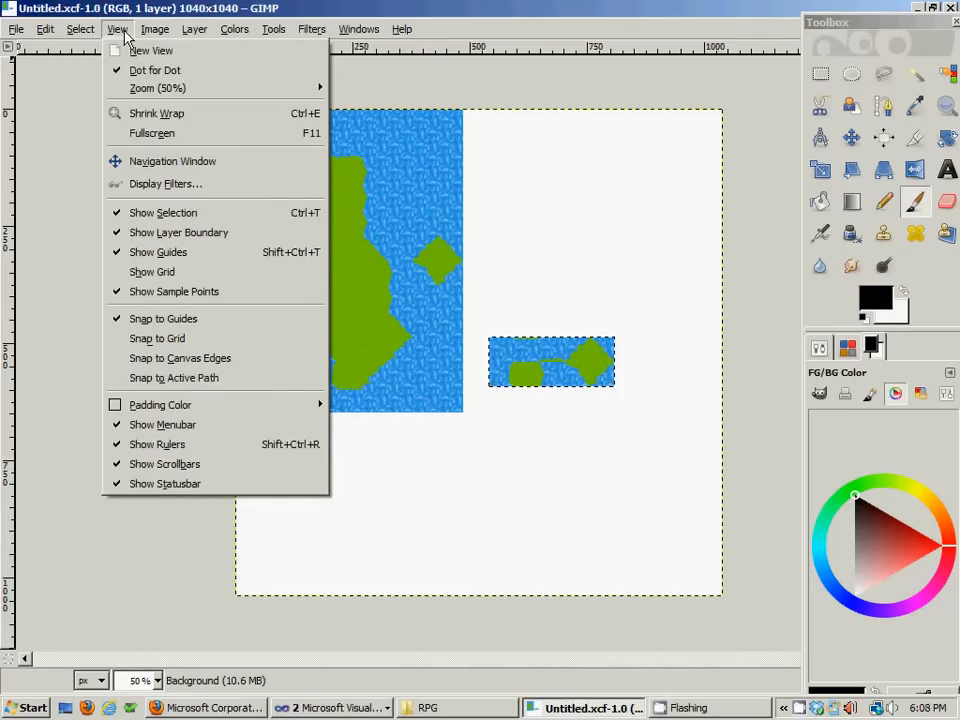
pyautogui.moveTo(180, 272)
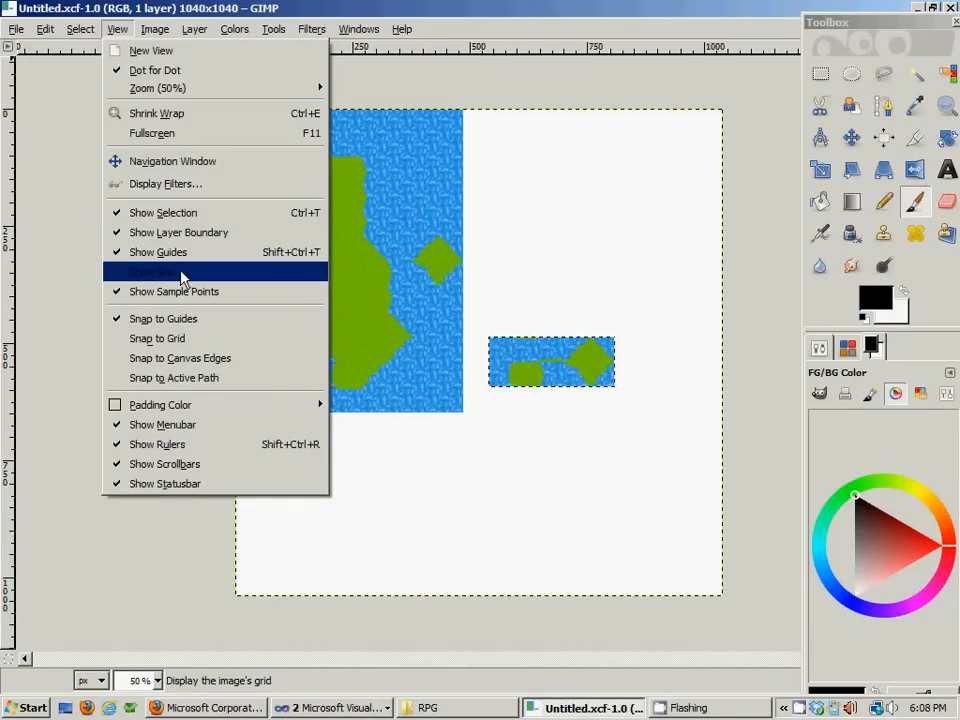
pyautogui.click(155, 272)
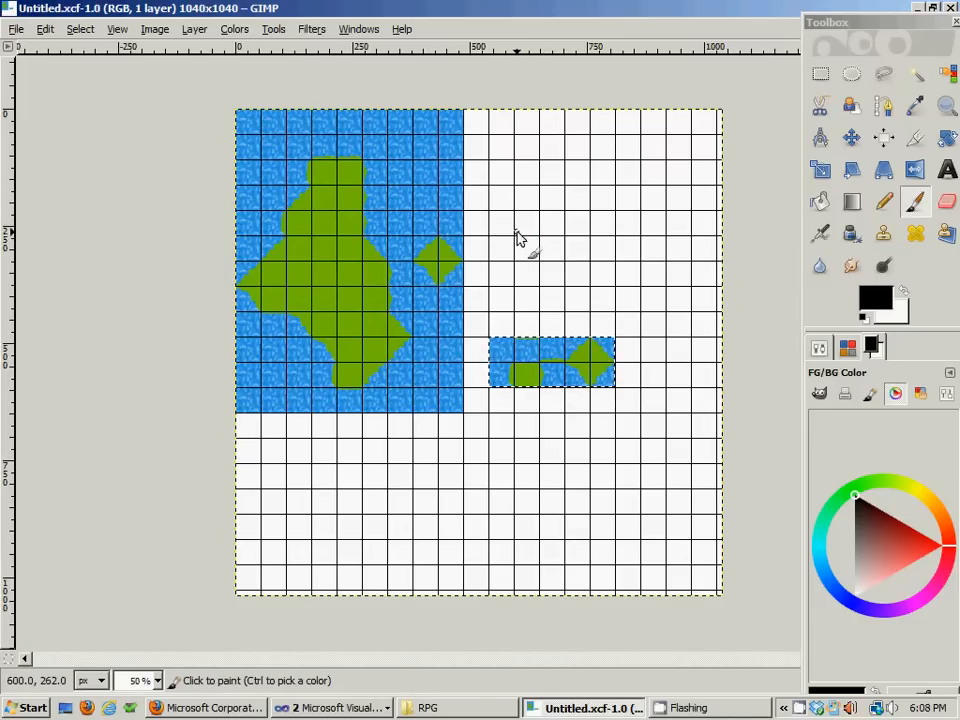
pyautogui.moveTo(230, 135)
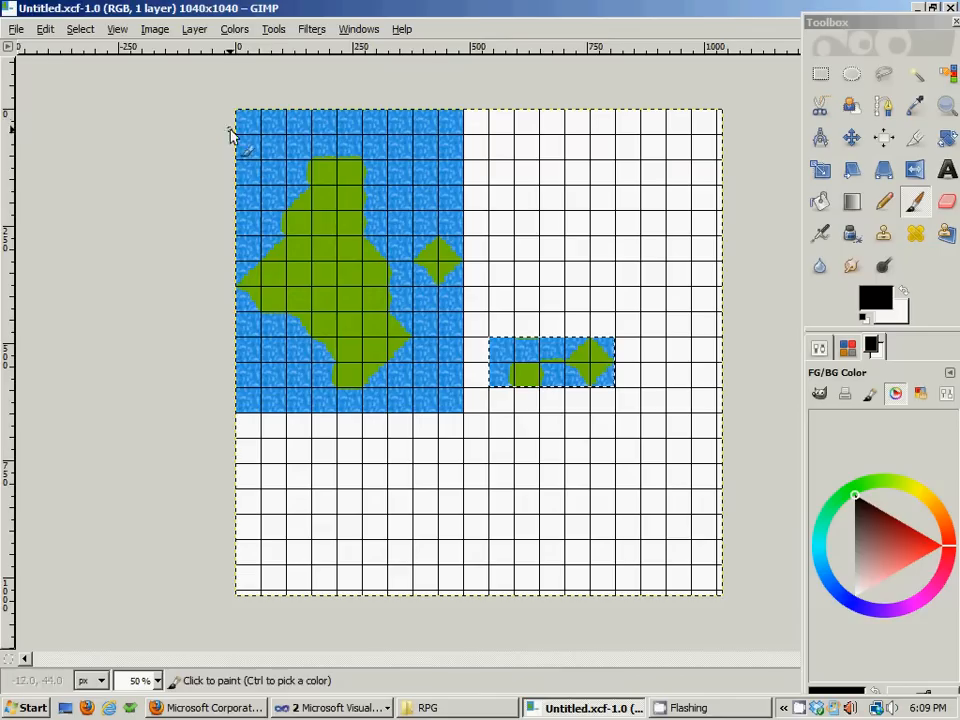
pyautogui.click(117, 28)
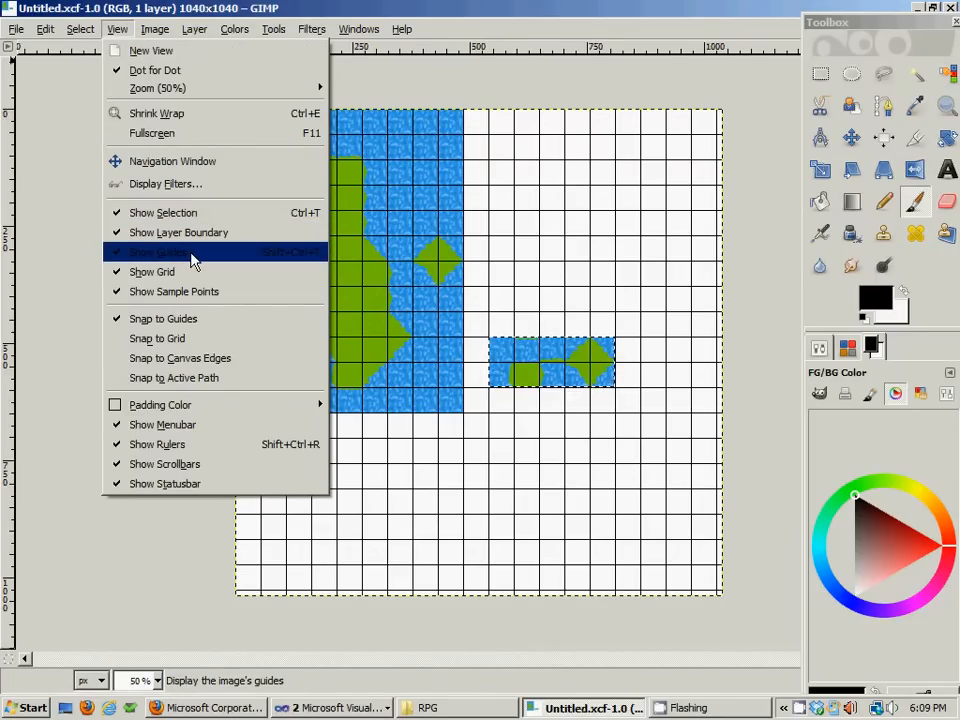
pyautogui.click(160, 252)
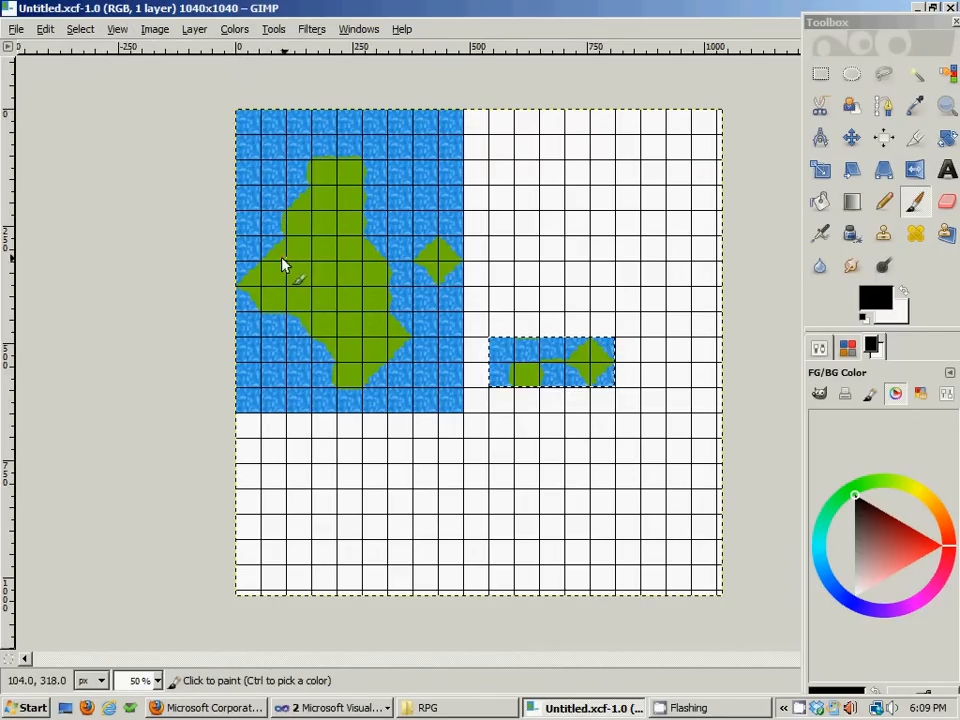
pyautogui.click(117, 28)
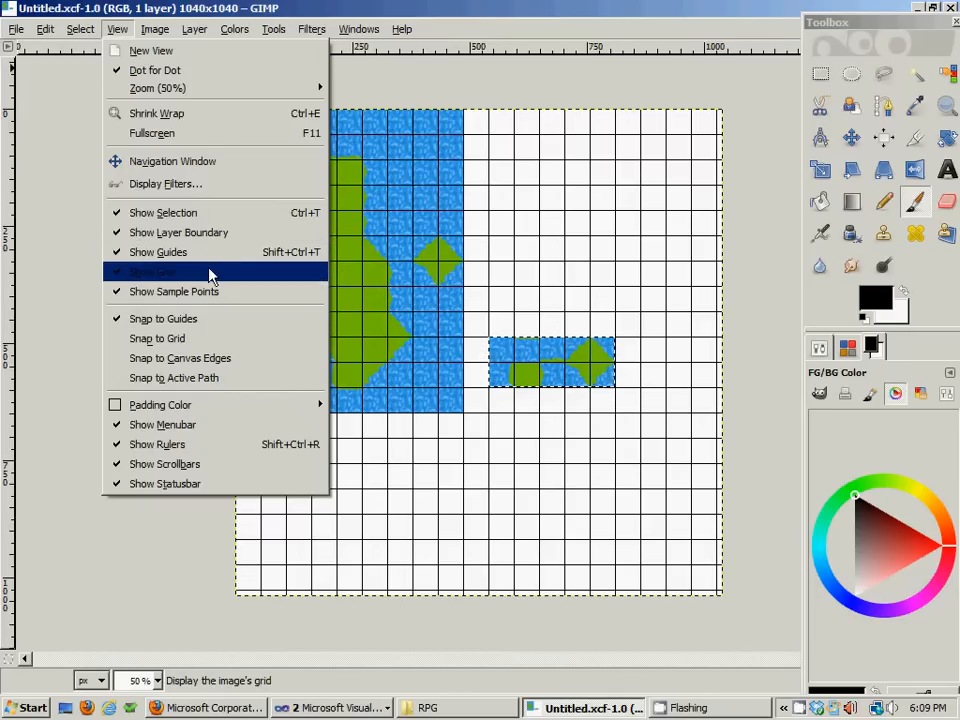
pyautogui.click(152, 272)
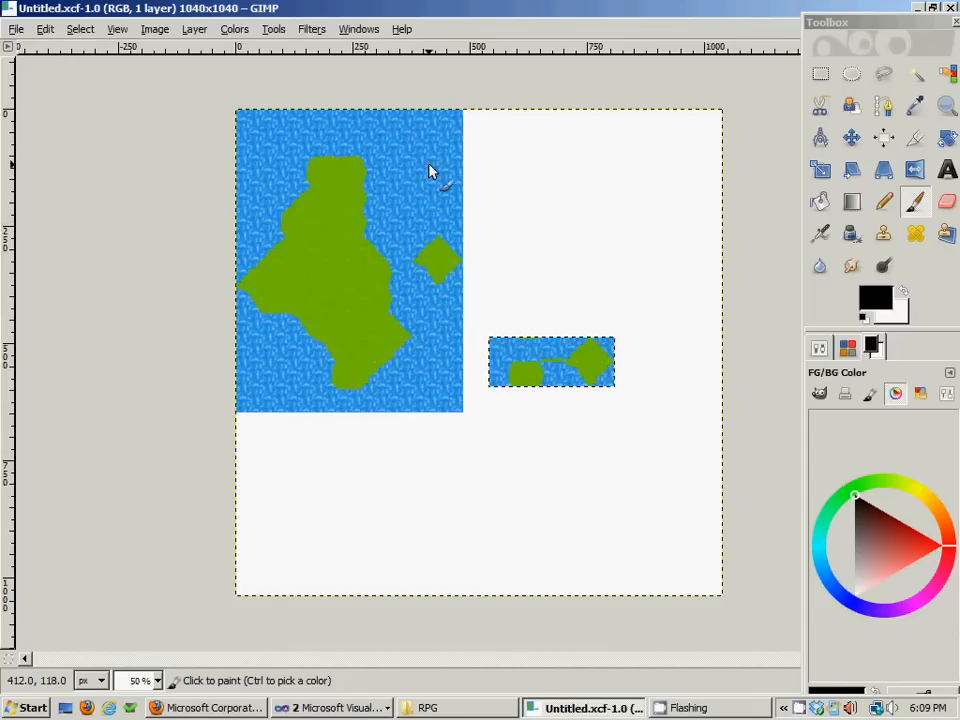
pyautogui.moveTo(460, 230)
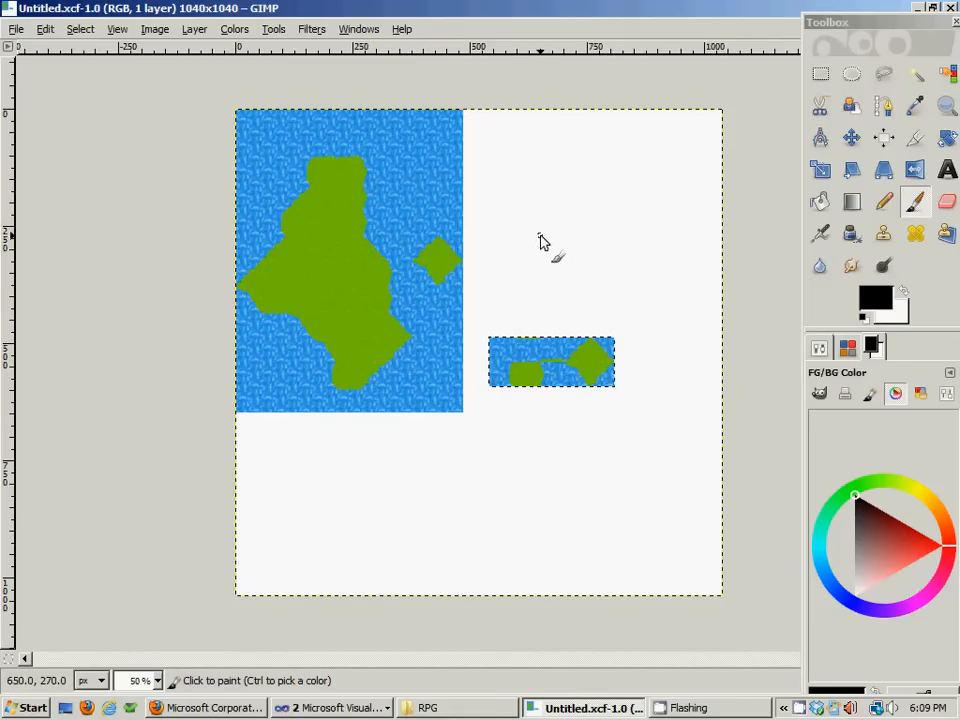
pyautogui.moveTo(547, 240)
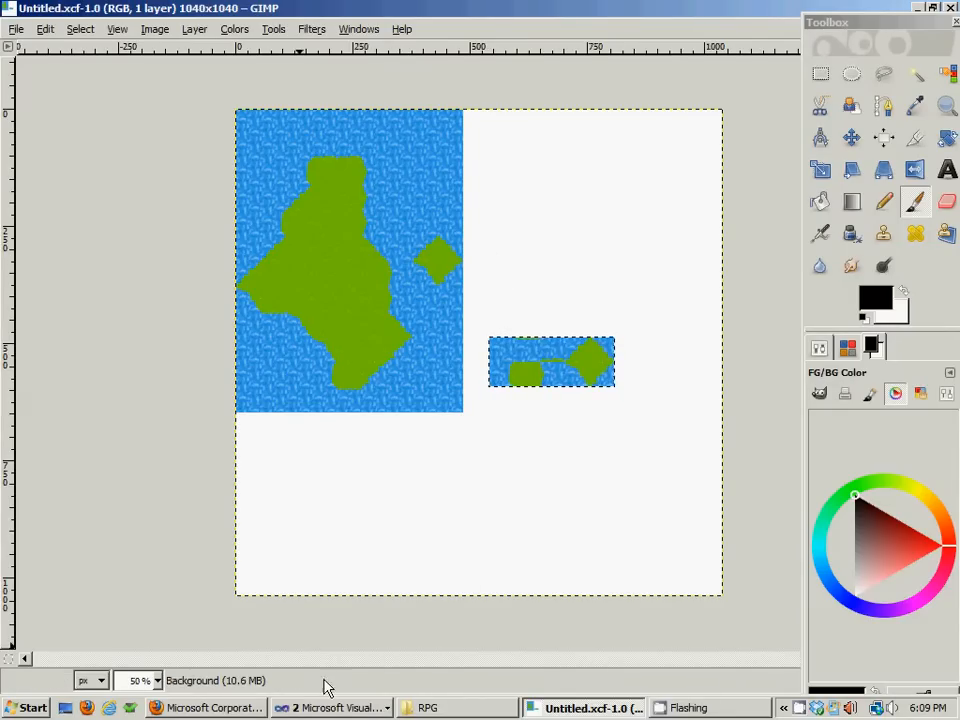
pyautogui.click(333, 708)
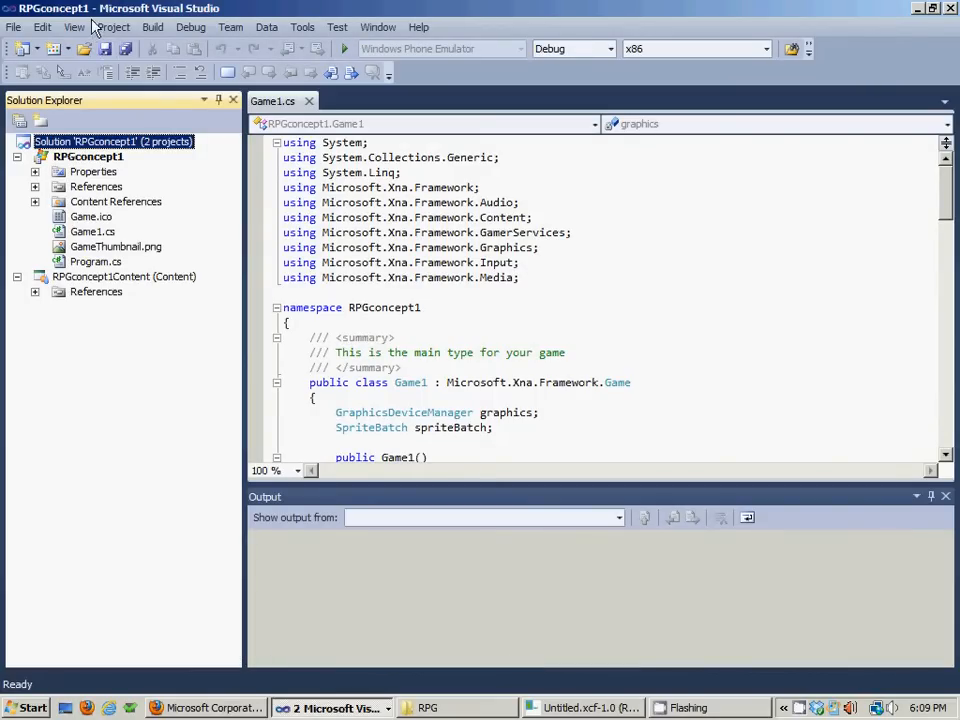
pyautogui.moveTo(275, 8)
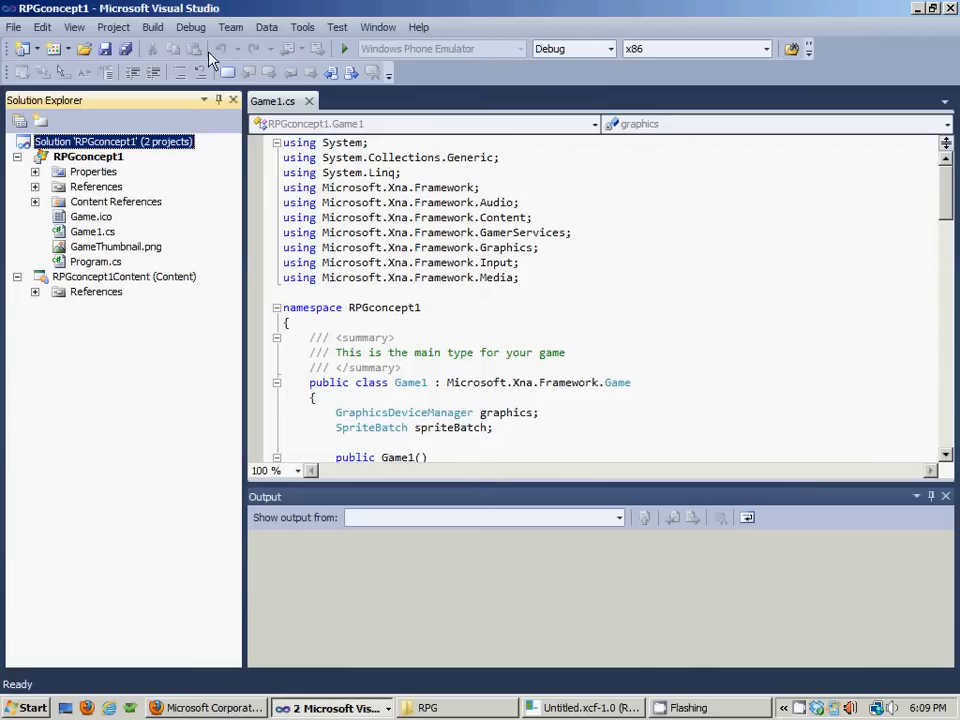
pyautogui.click(30, 708)
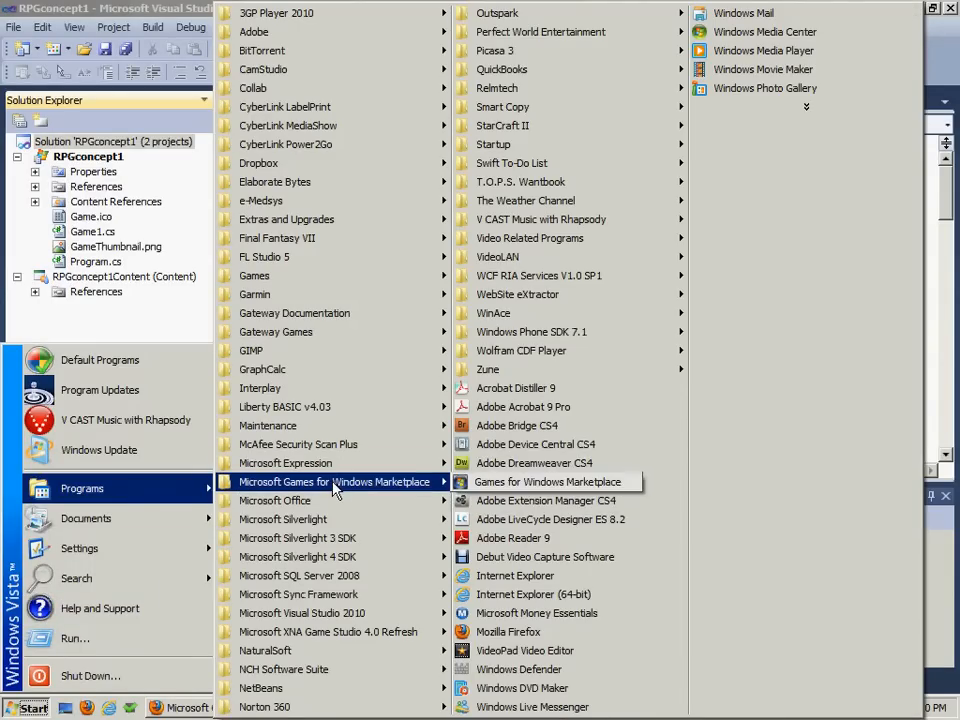
pyautogui.moveTo(329, 631)
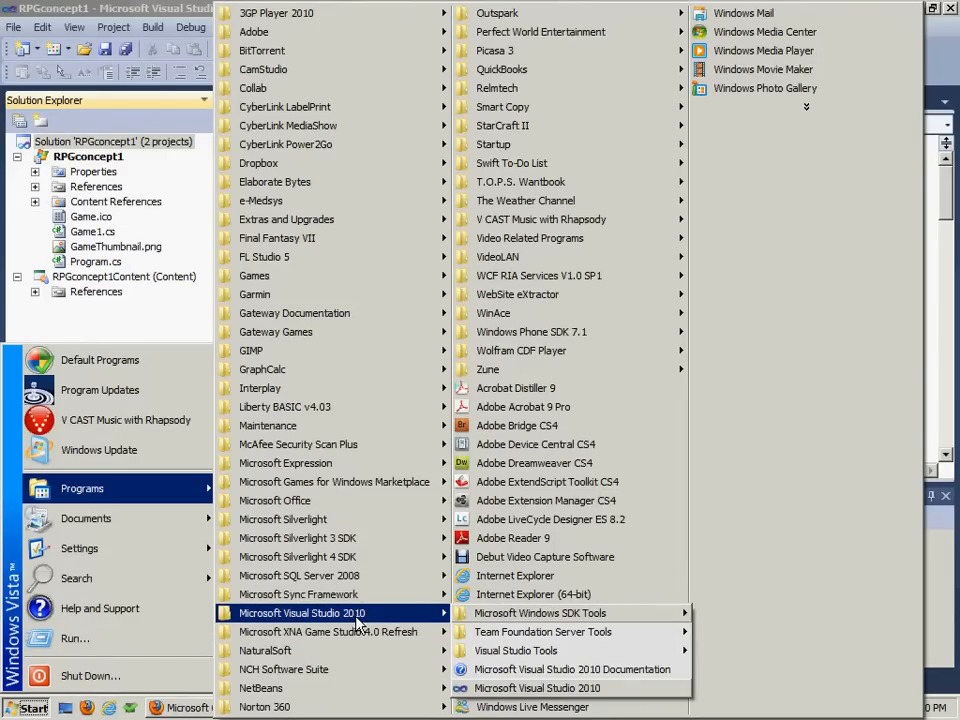
pyautogui.click(537, 688)
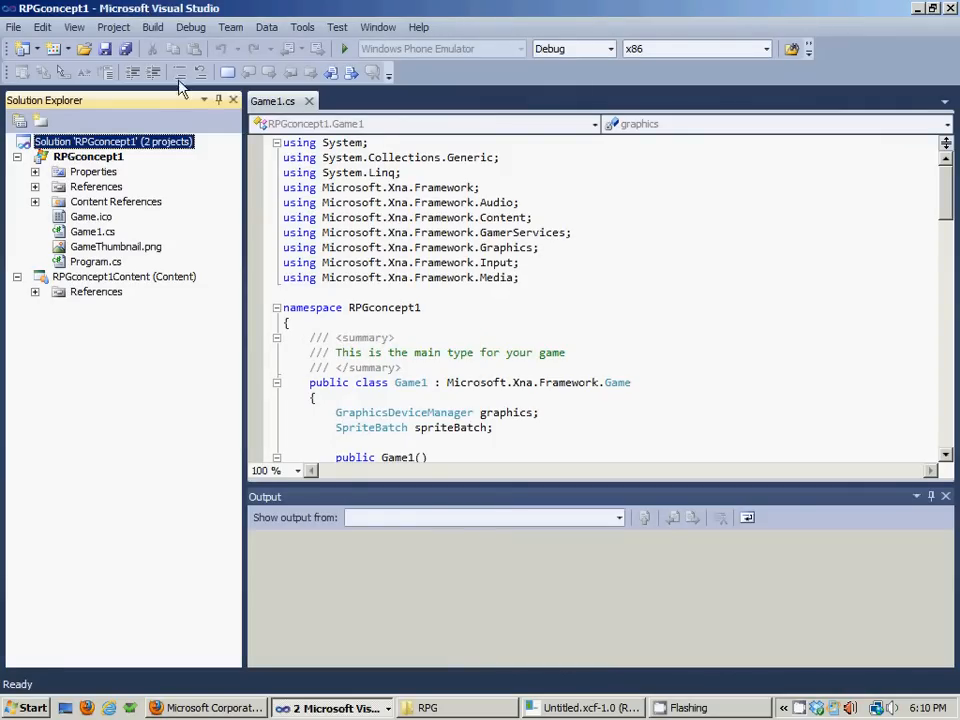
pyautogui.click(422, 307)
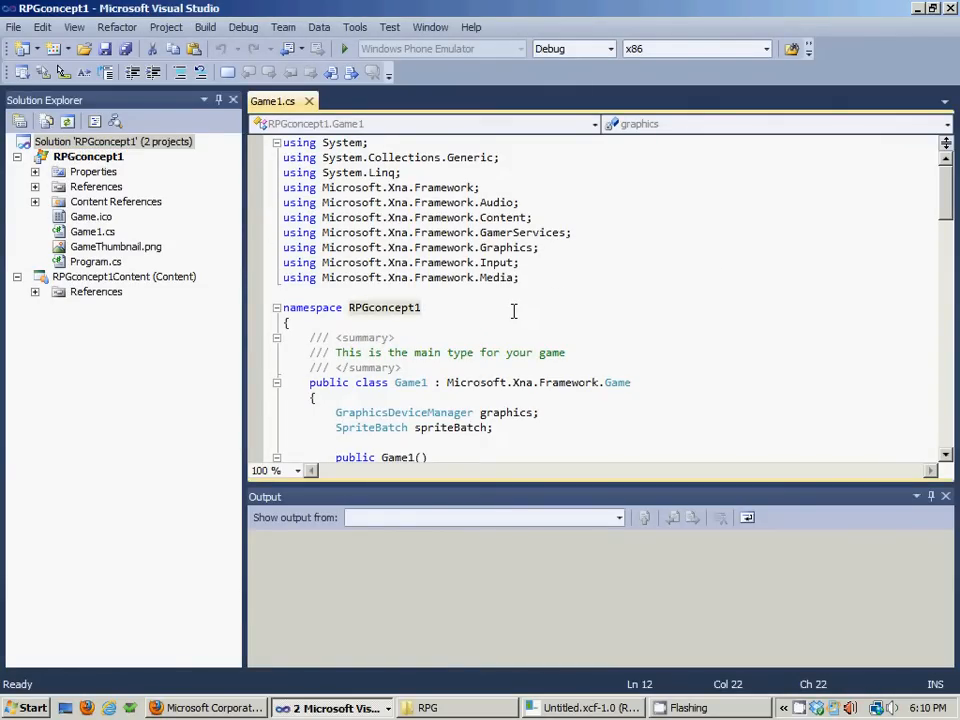
pyautogui.moveTo(490, 283)
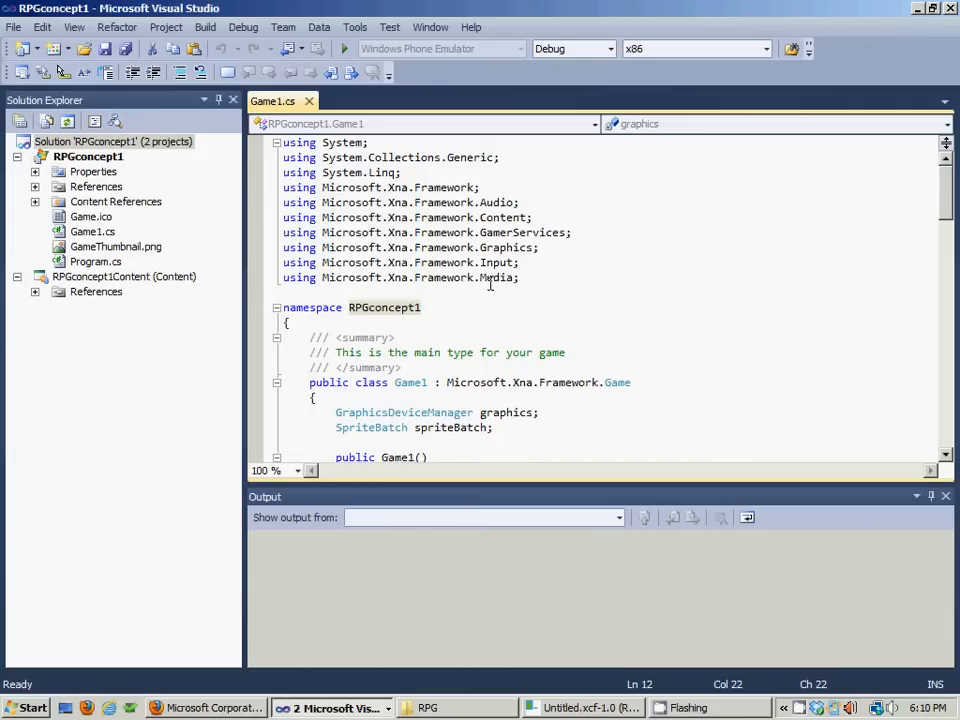
pyautogui.moveTo(611, 234)
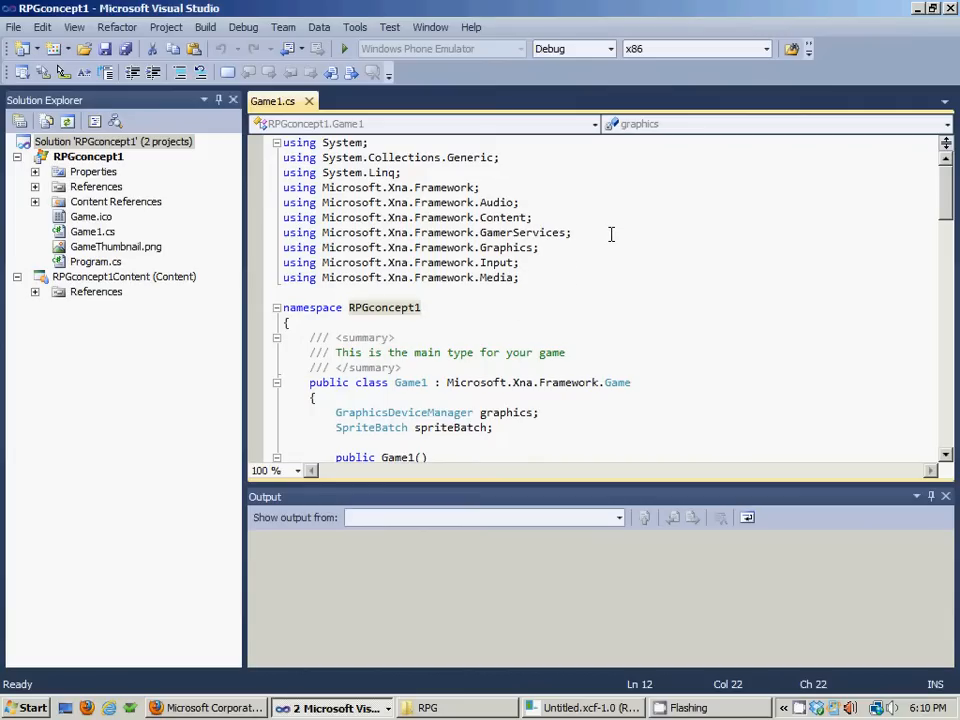
pyautogui.click(421, 307)
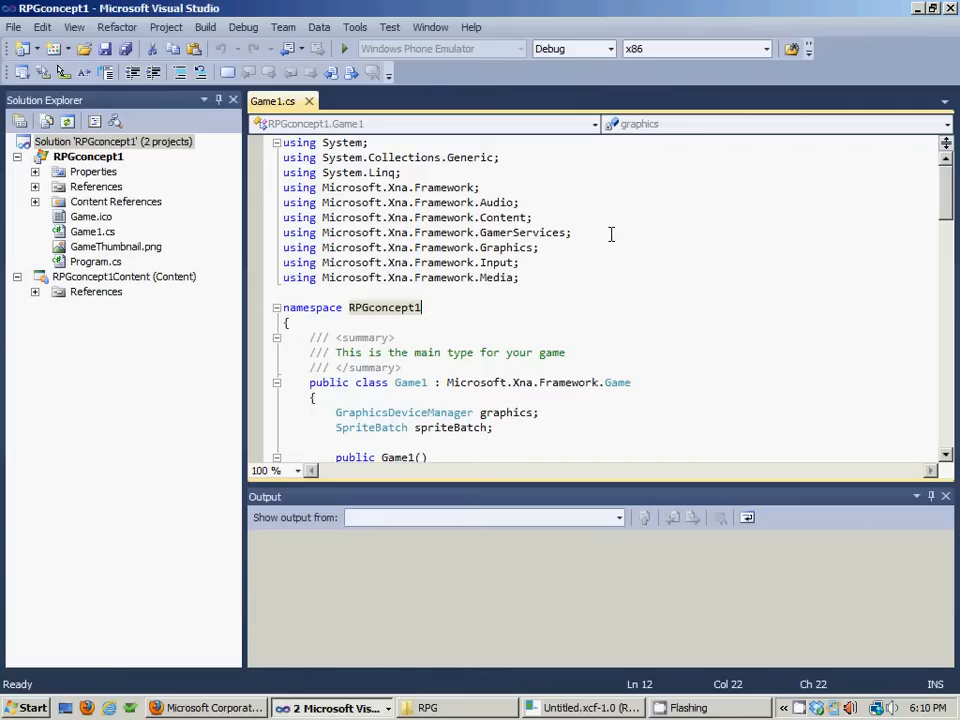
pyautogui.moveTo(70, 12)
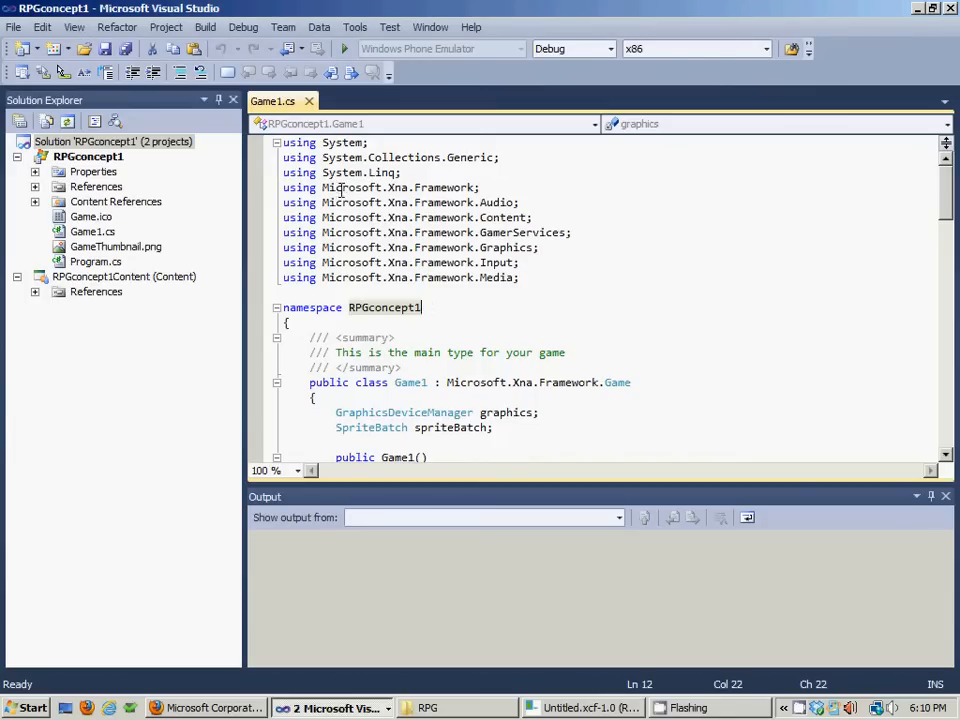
pyautogui.moveTo(487, 333)
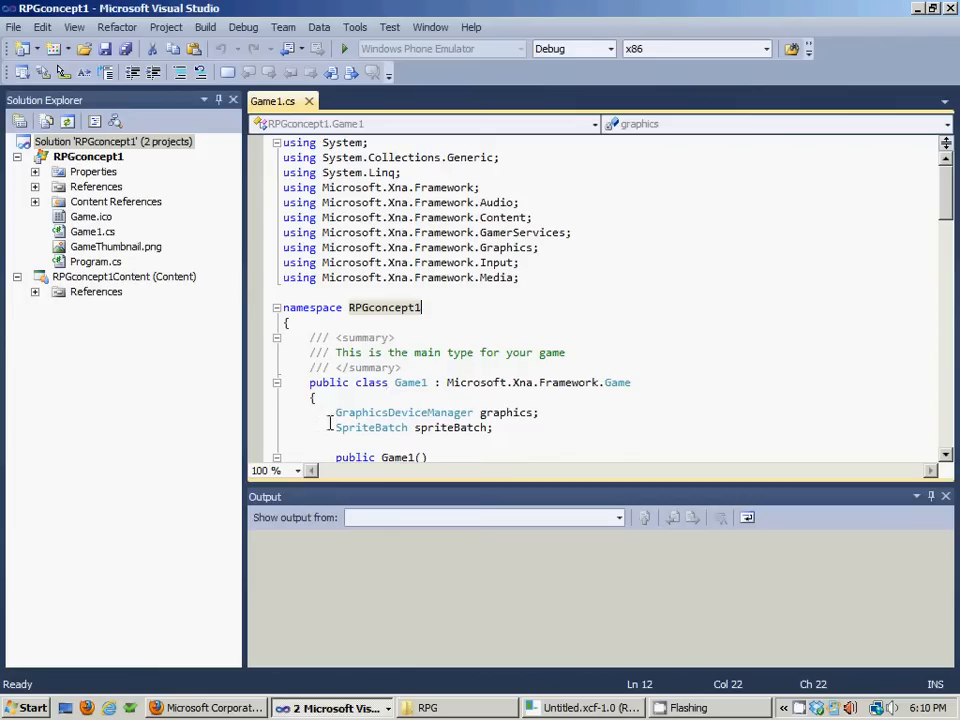
pyautogui.moveTo(446, 563)
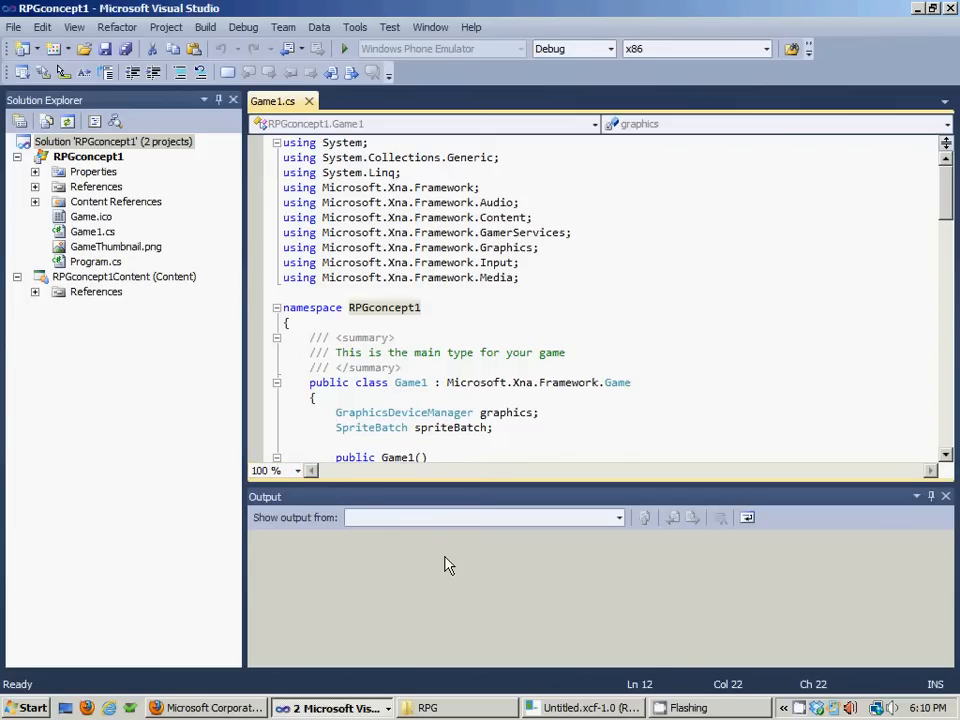
pyautogui.moveTo(348, 580)
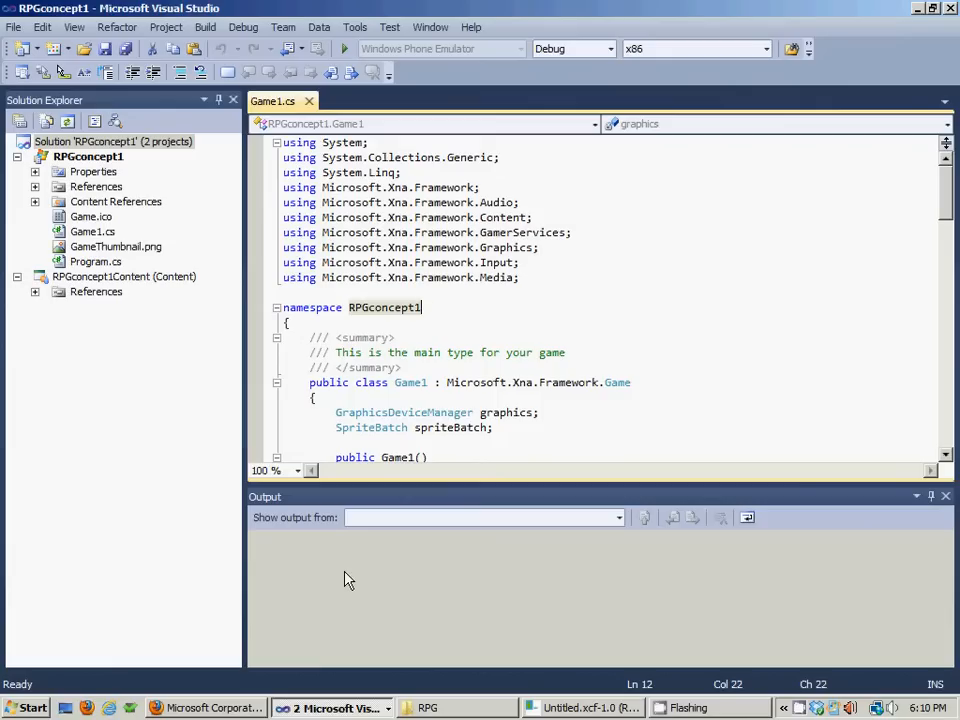
pyautogui.moveTo(289, 574)
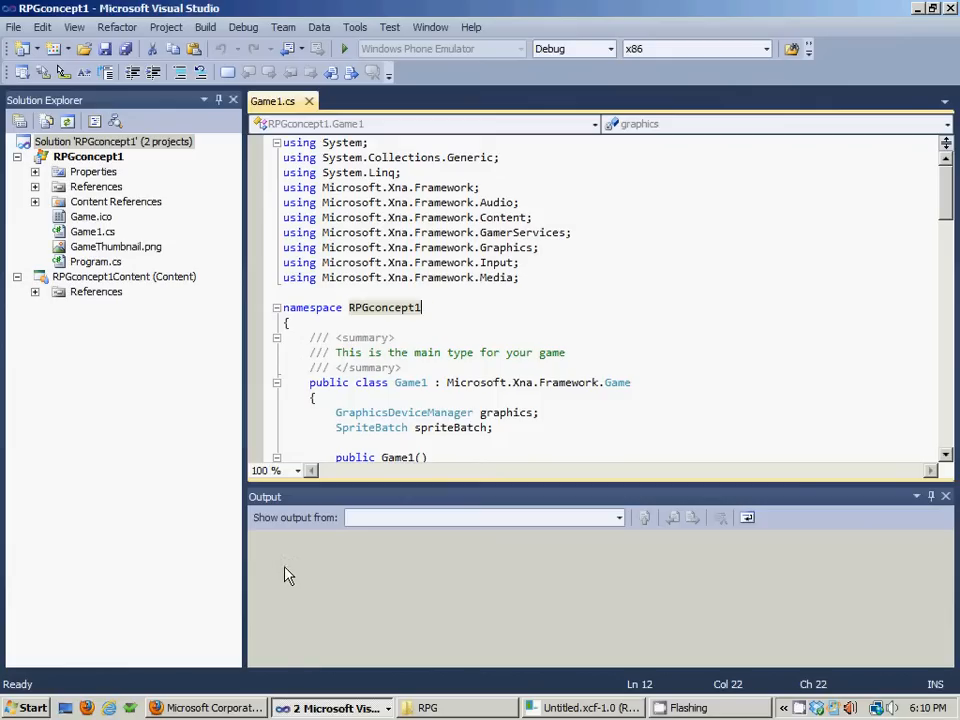
pyautogui.moveTo(345, 247)
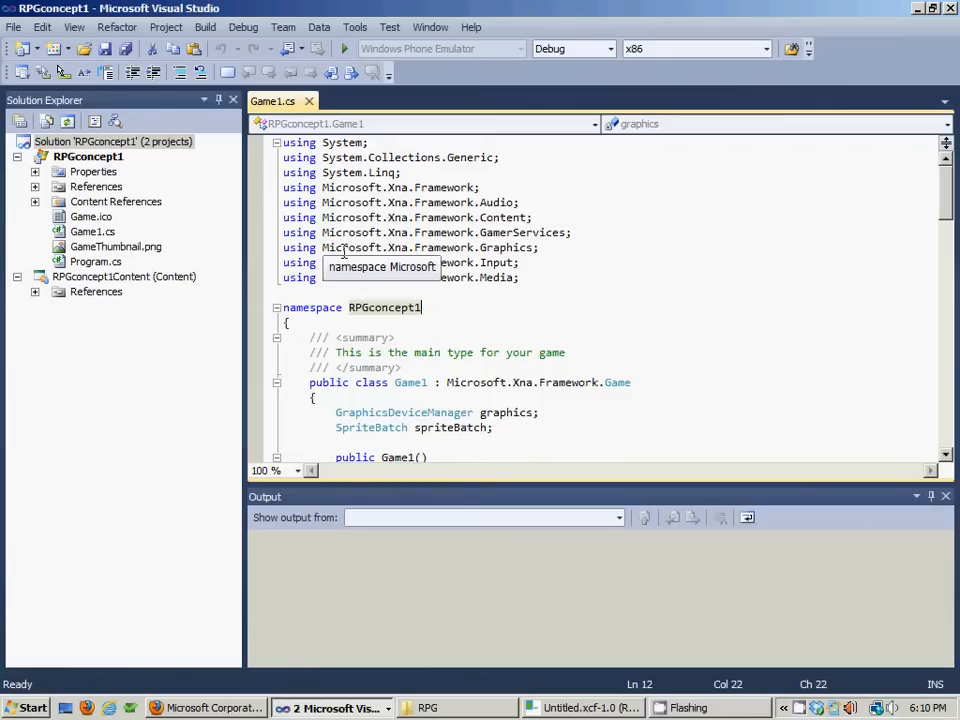
pyautogui.moveTo(192, 192)
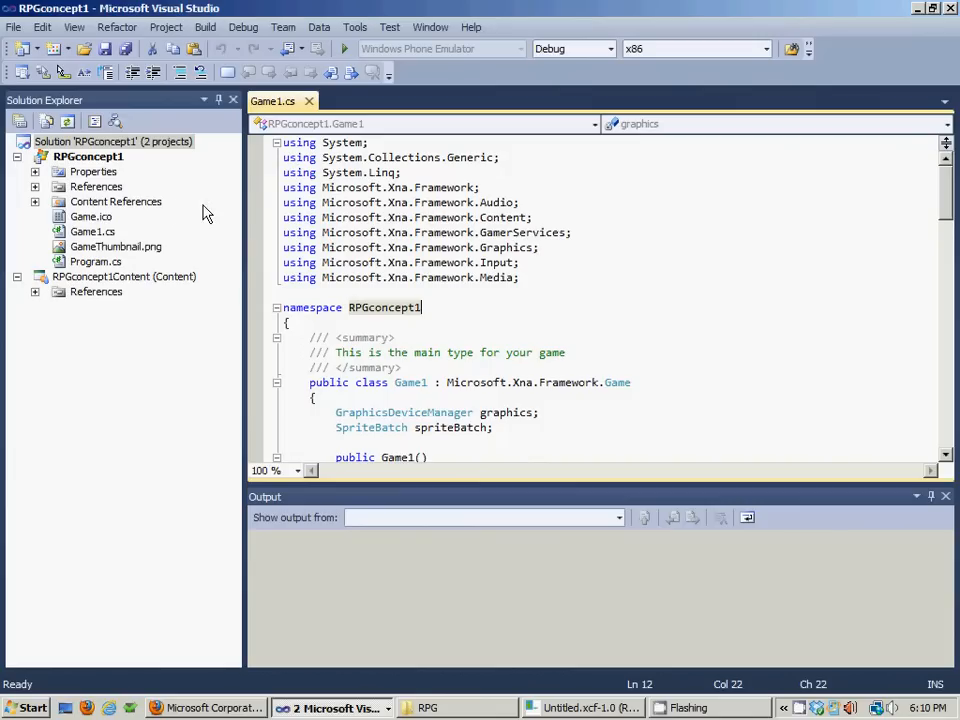
pyautogui.moveTo(197, 245)
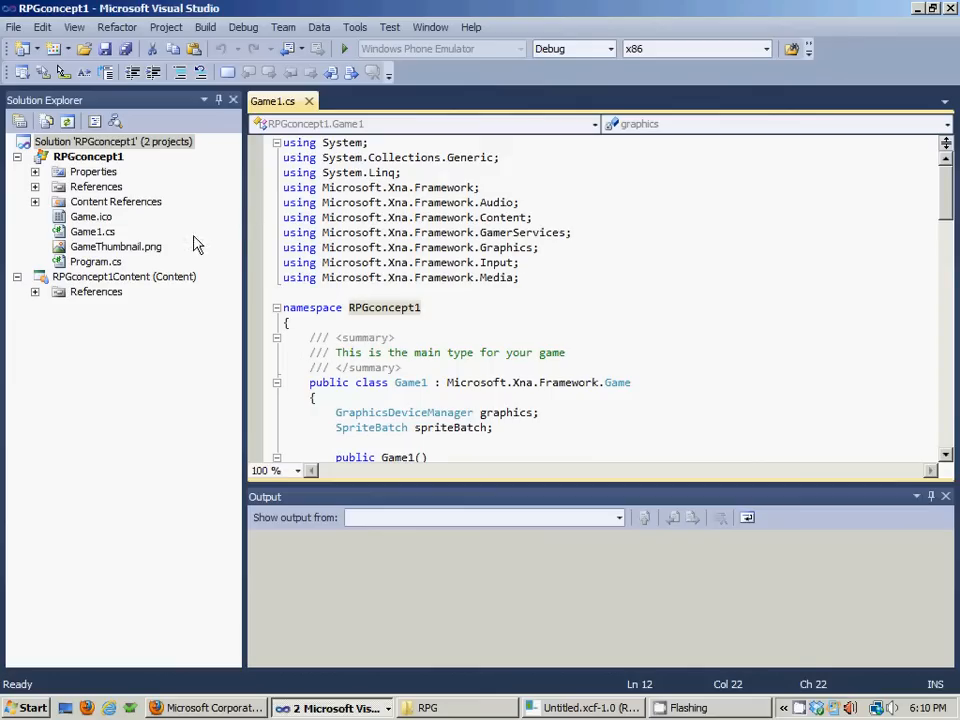
pyautogui.moveTo(330, 190)
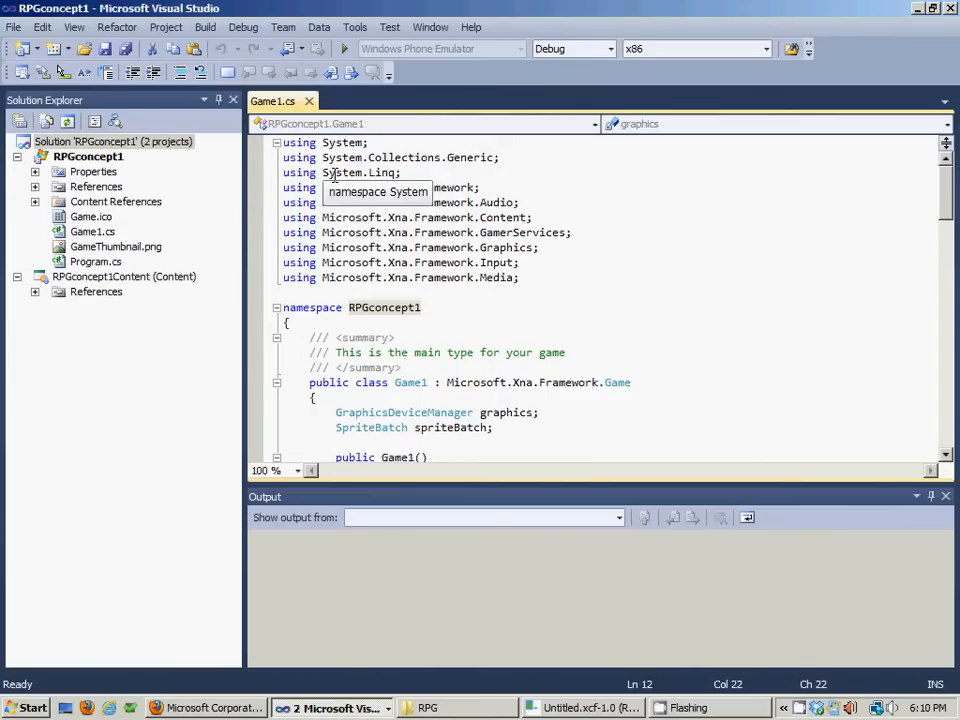
pyautogui.moveTo(543, 662)
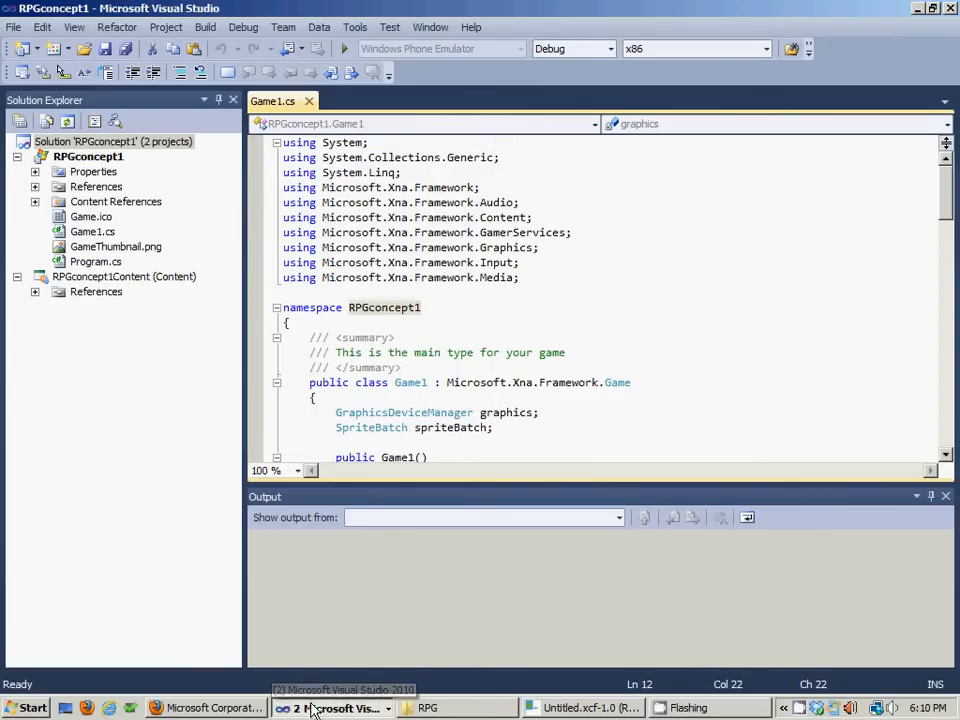
# - Switch to the GIMP Untitled.xcf window showing the green island tile map
pyautogui.click(590, 707)
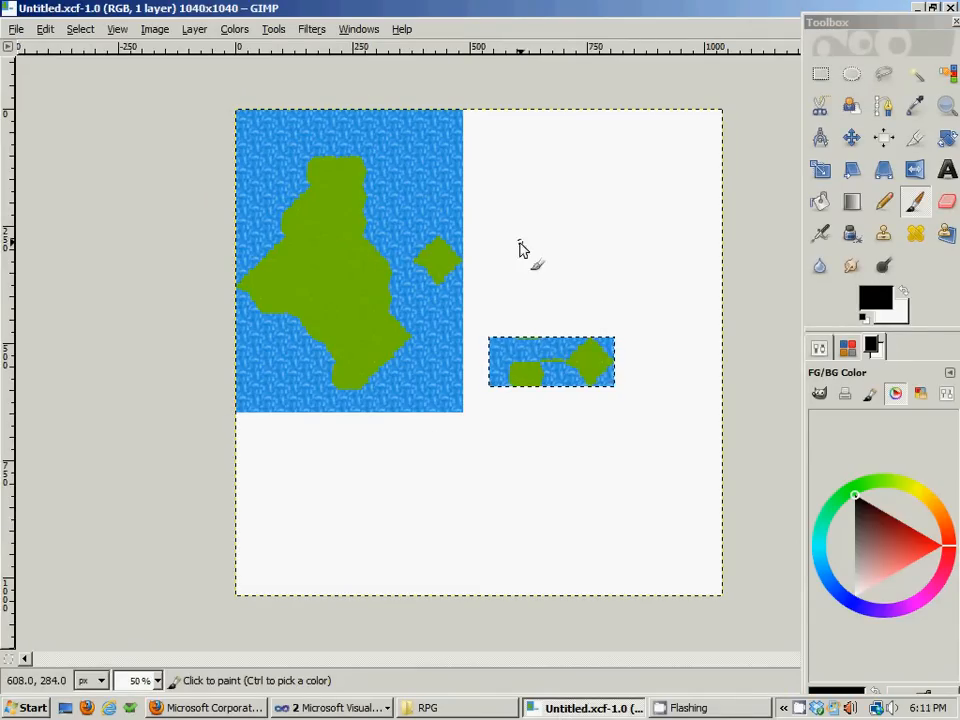
pyautogui.moveTo(547, 248)
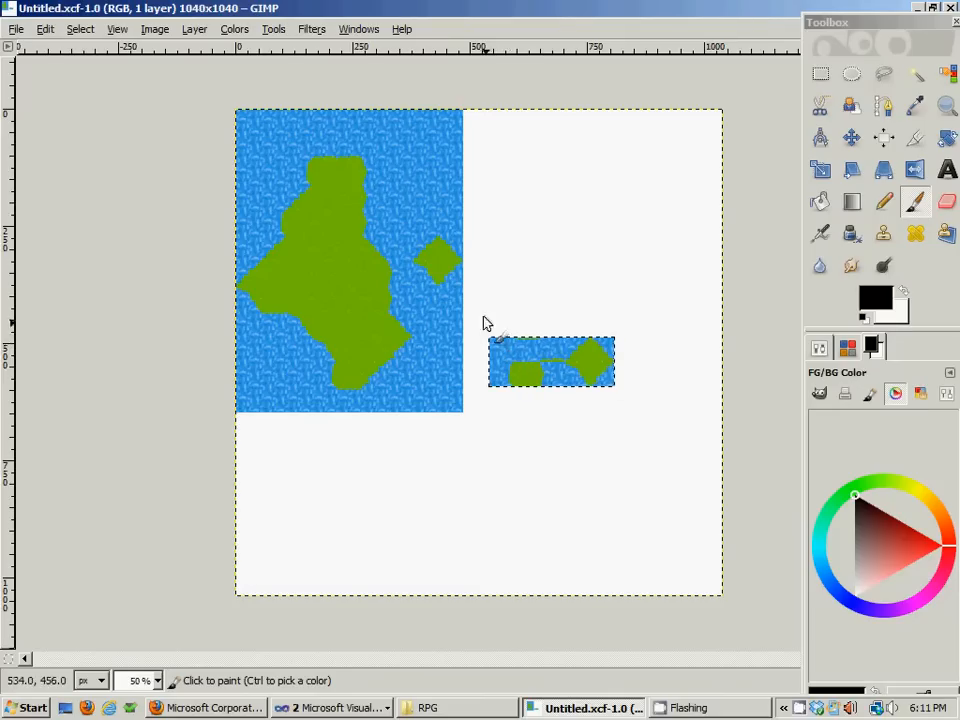
pyautogui.moveTo(358, 135)
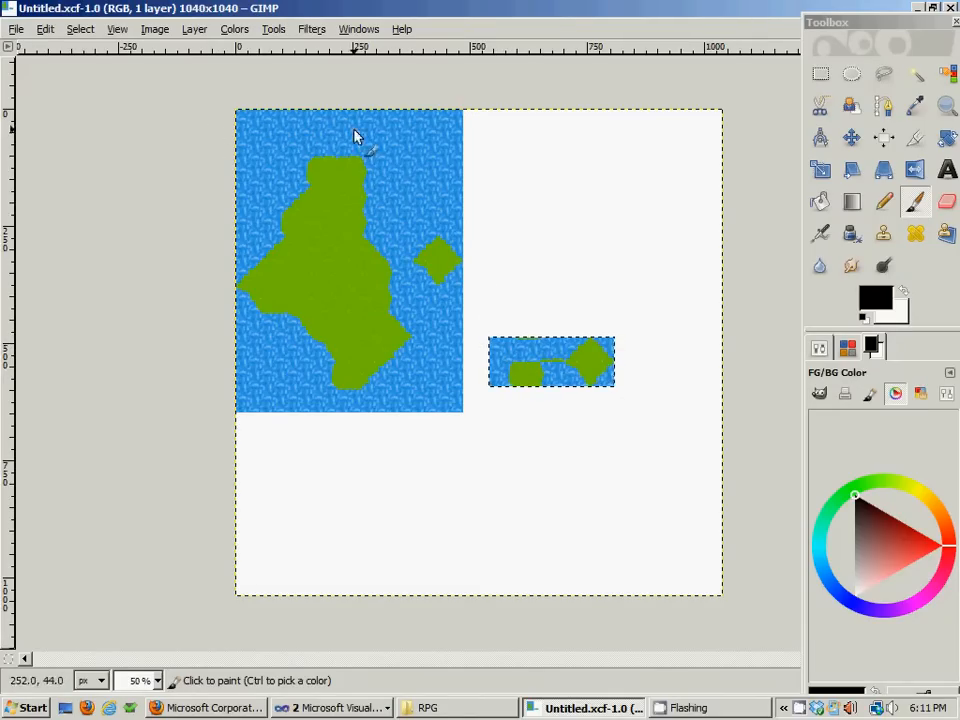
pyautogui.moveTo(265, 318)
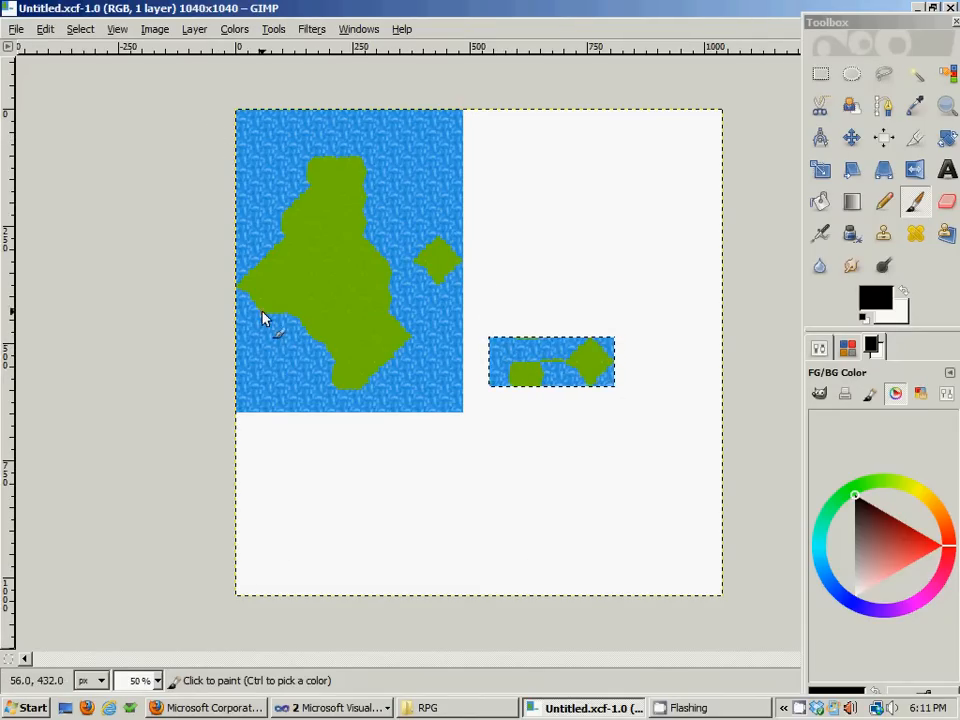
pyautogui.moveTo(350, 220)
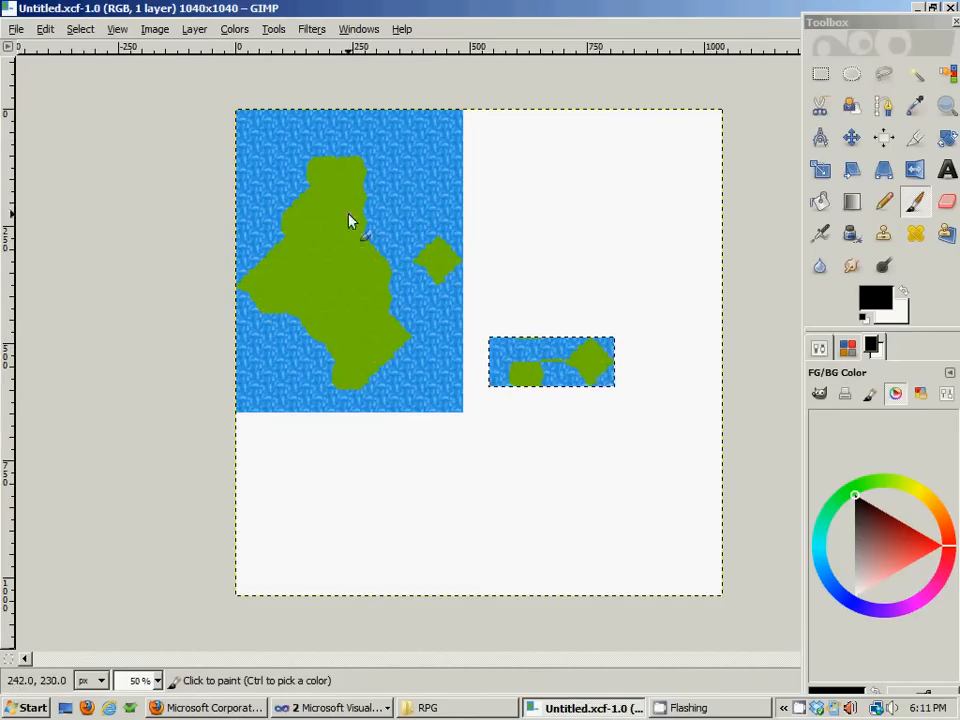
pyautogui.moveTo(310, 170)
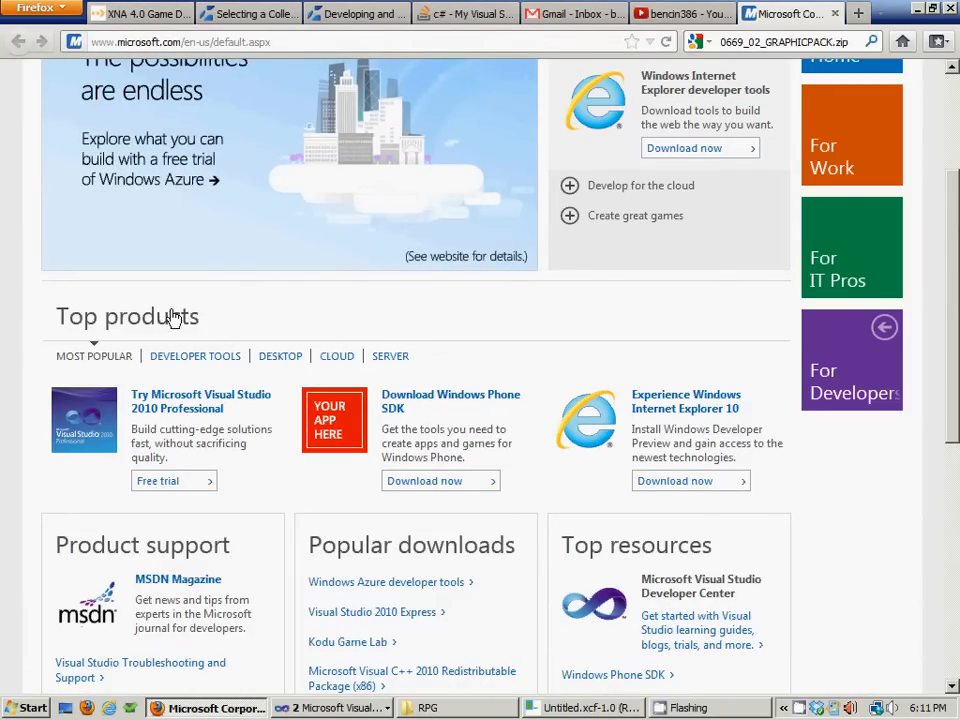
# - Scroll the Microsoft home page down to the Top products section
pyautogui.scroll(-3)
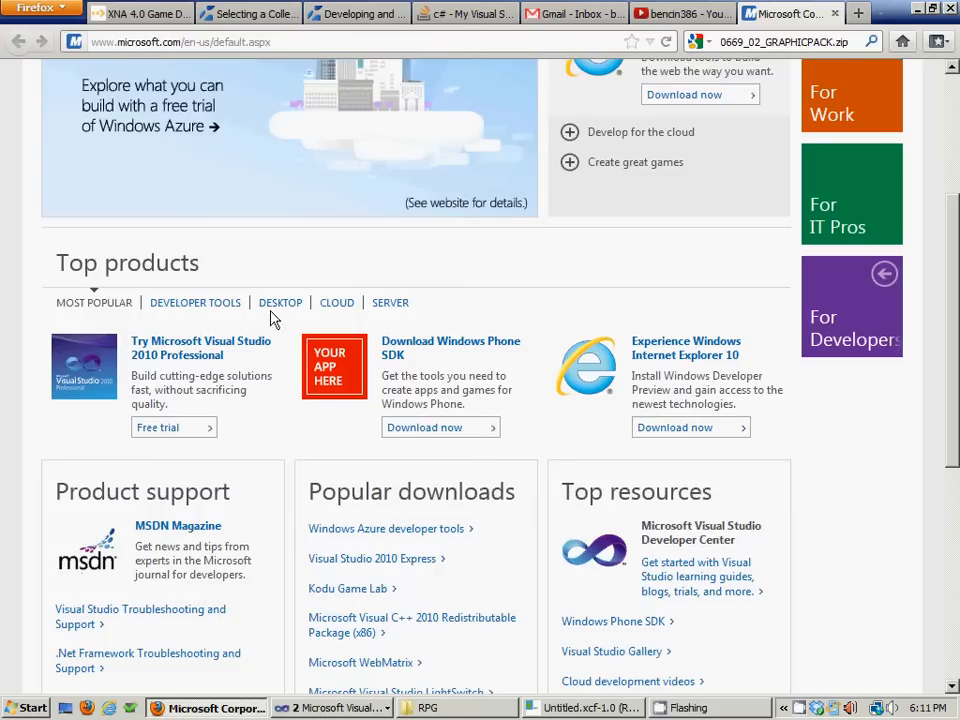
pyautogui.moveTo(197, 228)
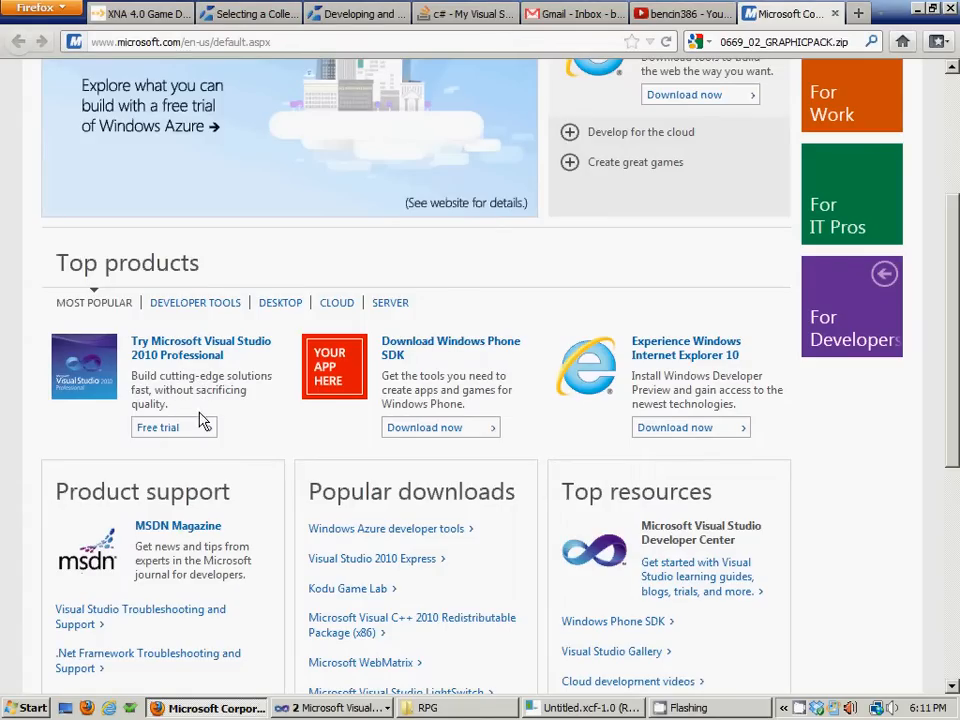
pyautogui.moveTo(213, 375)
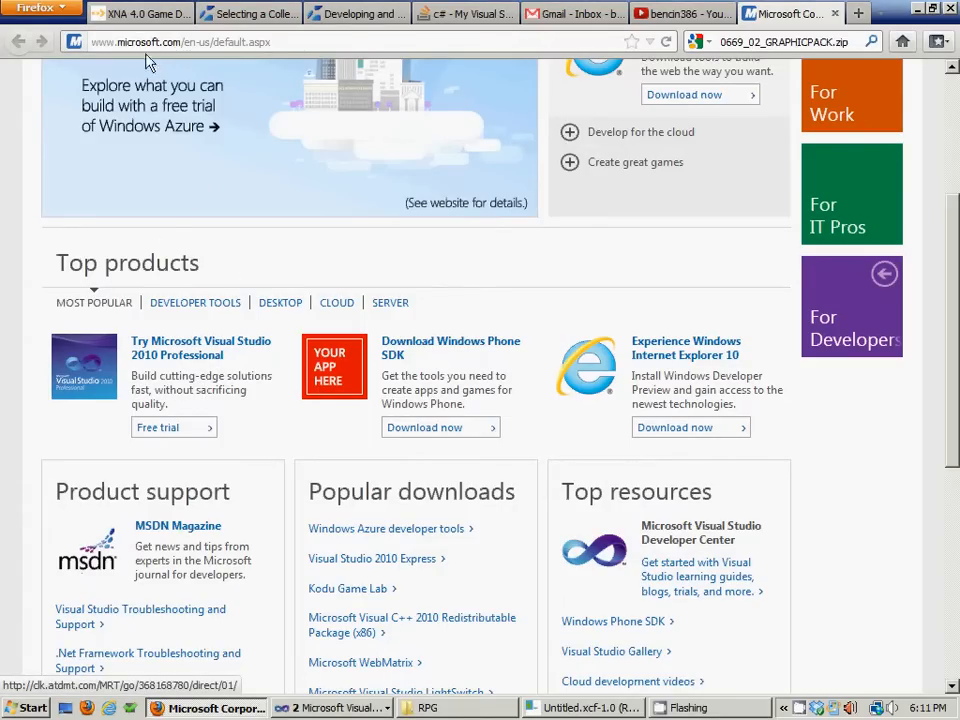
# - Open the XNA 4.0 Game Development by Example page with its table of contents
pyautogui.click(140, 13)
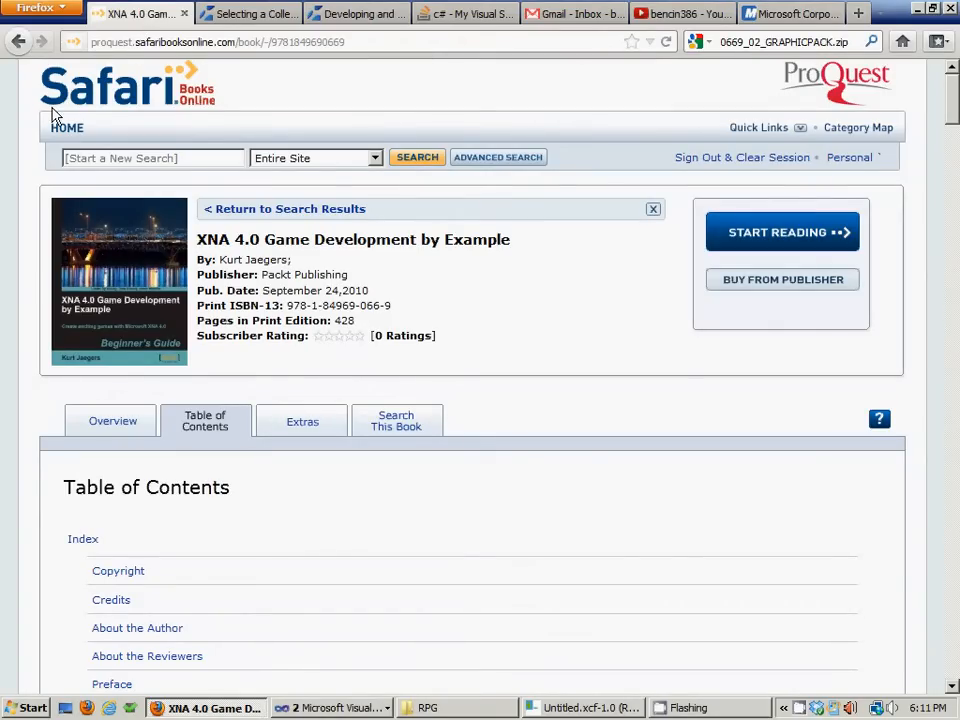
pyautogui.moveTo(225, 110)
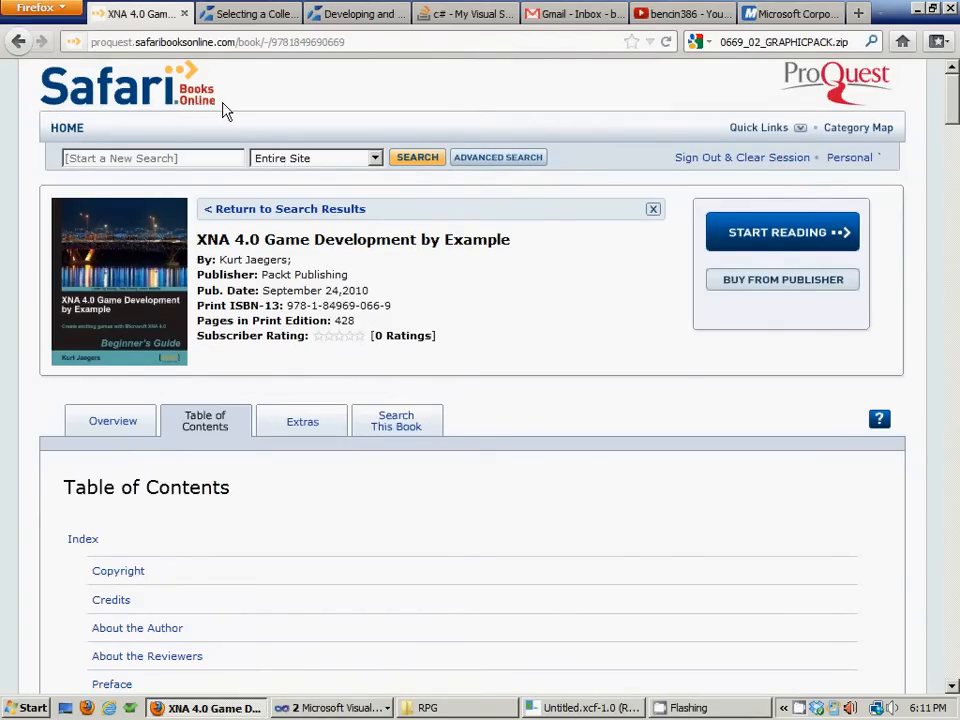
pyautogui.moveTo(253, 252)
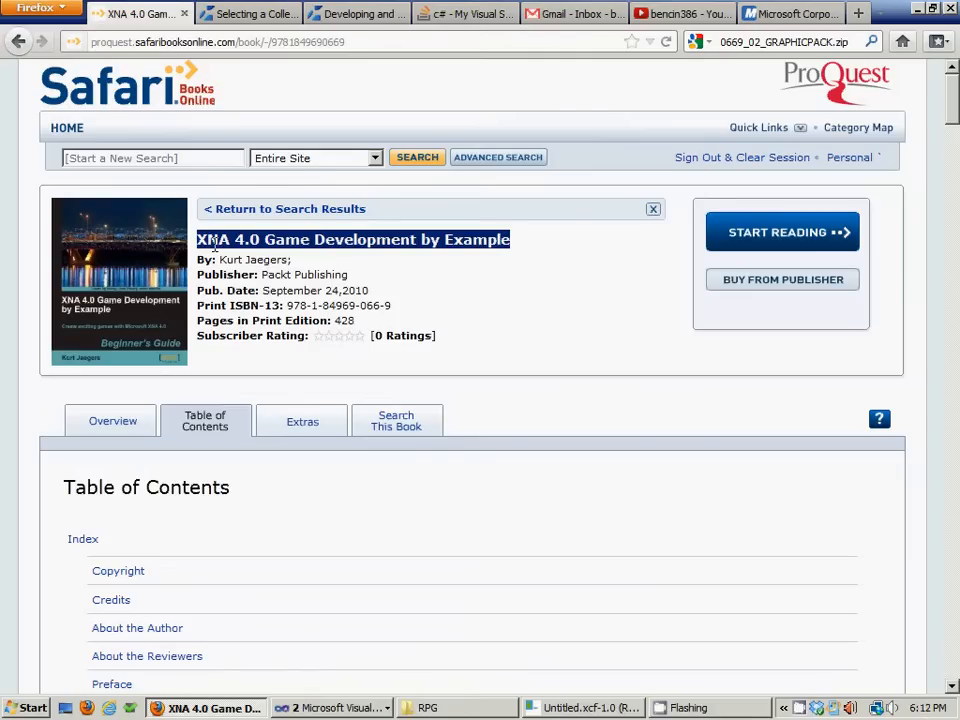
pyautogui.moveTo(210, 242)
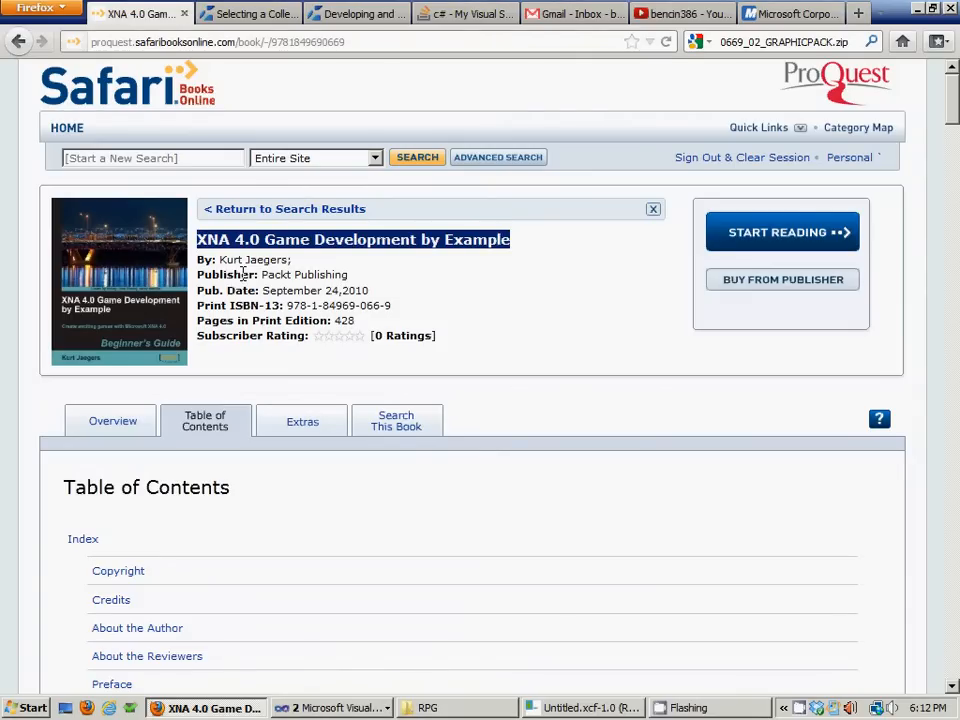
pyautogui.moveTo(165, 270)
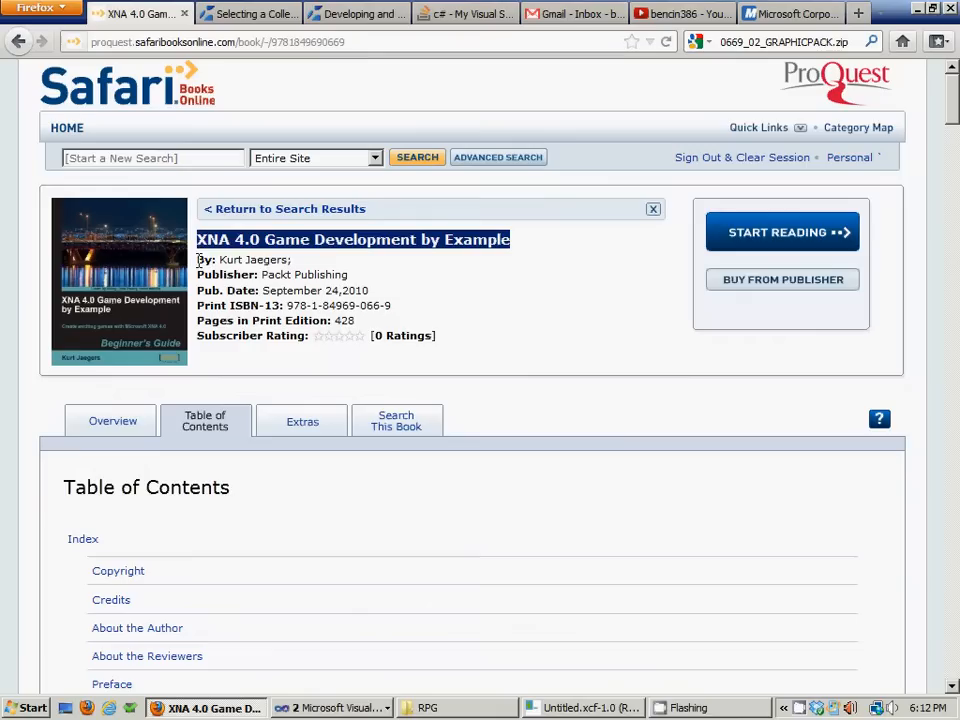
pyautogui.moveTo(225, 495)
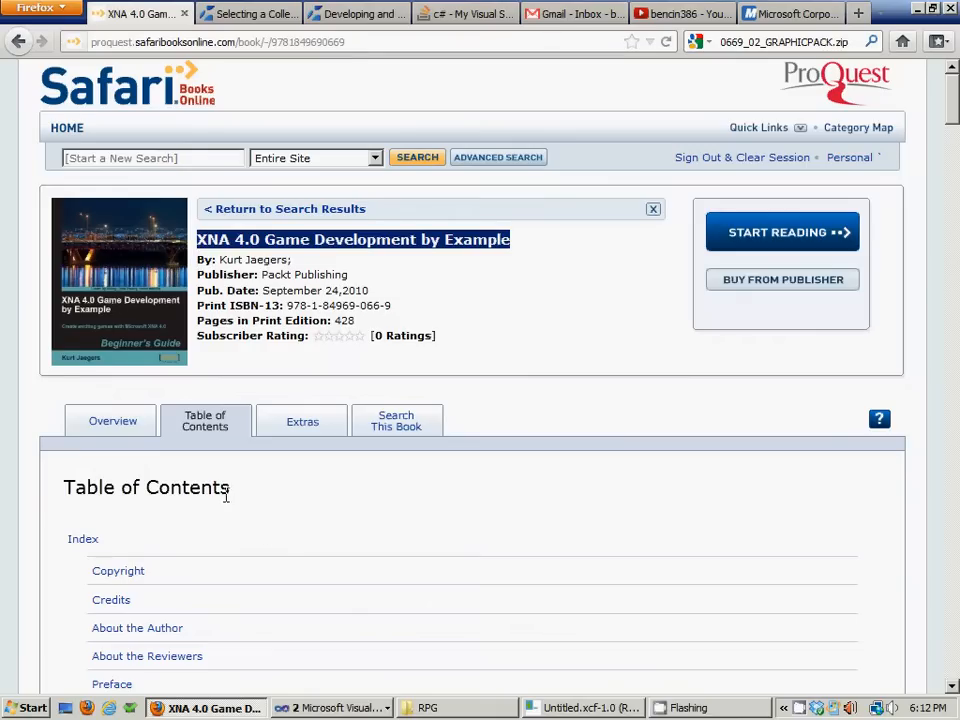
# - Scroll the book's table of contents through Chapters 1–3, then minimize Visual Studio to reach GIMP
pyautogui.scroll(-3)
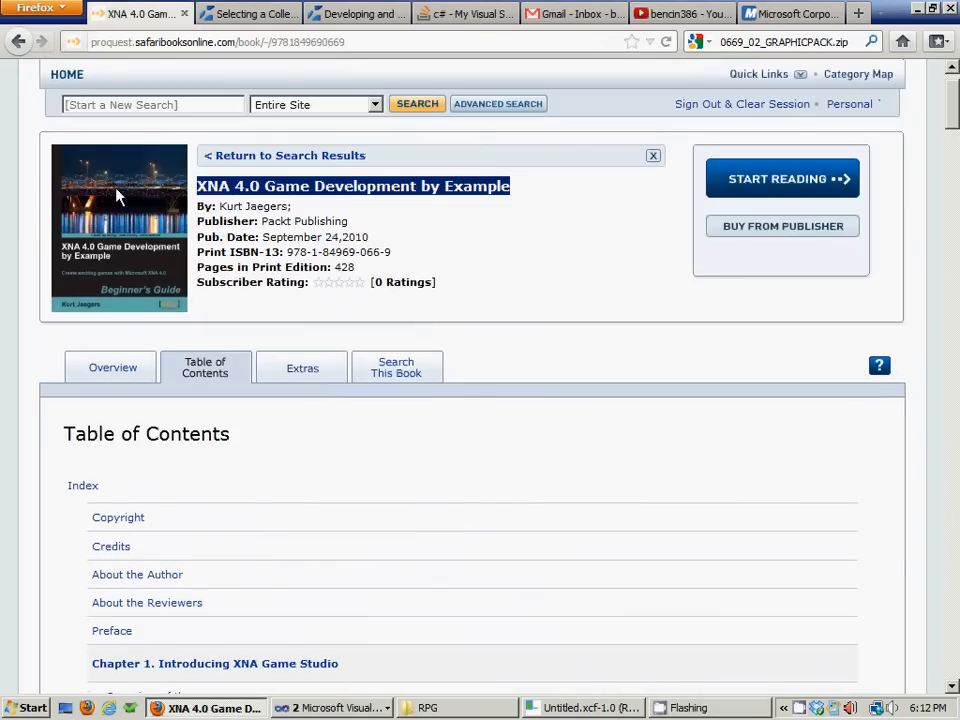
pyautogui.moveTo(475, 338)
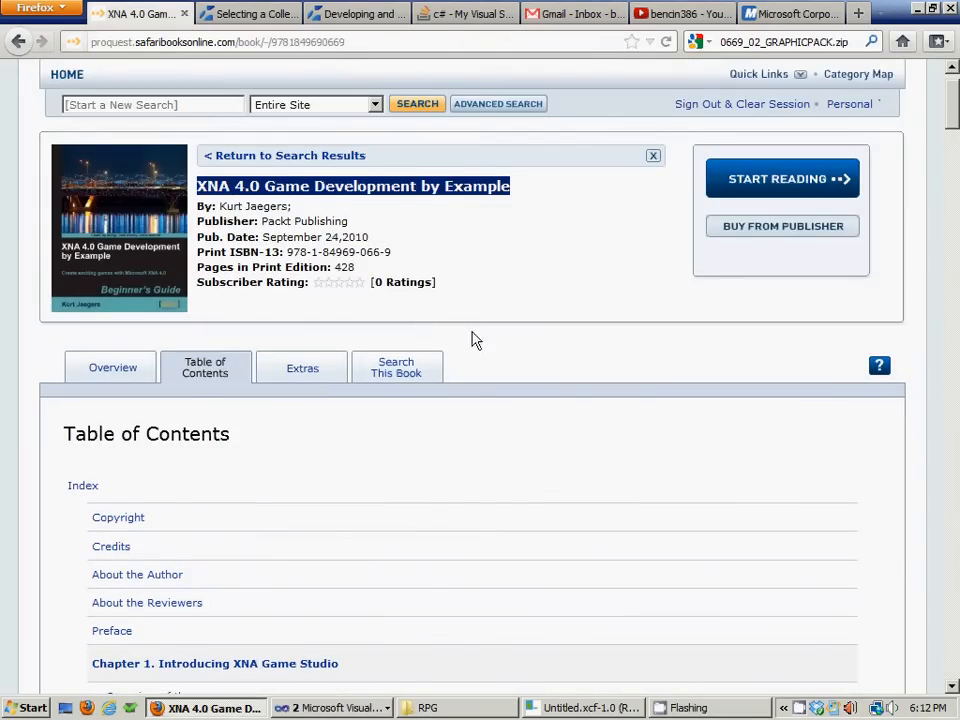
pyautogui.scroll(-3)
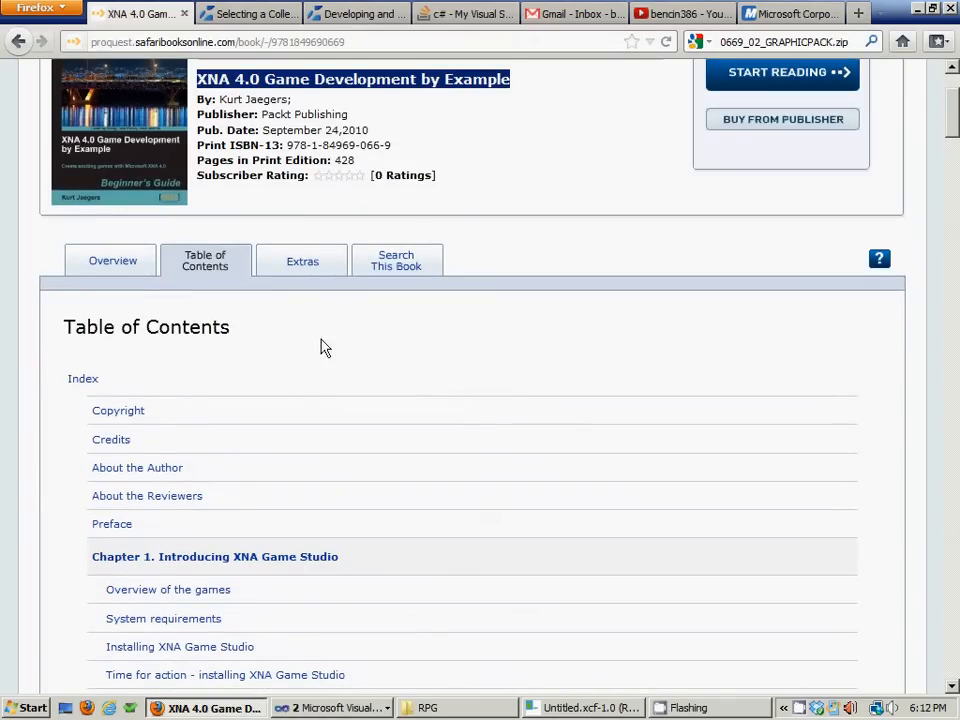
pyautogui.scroll(-3)
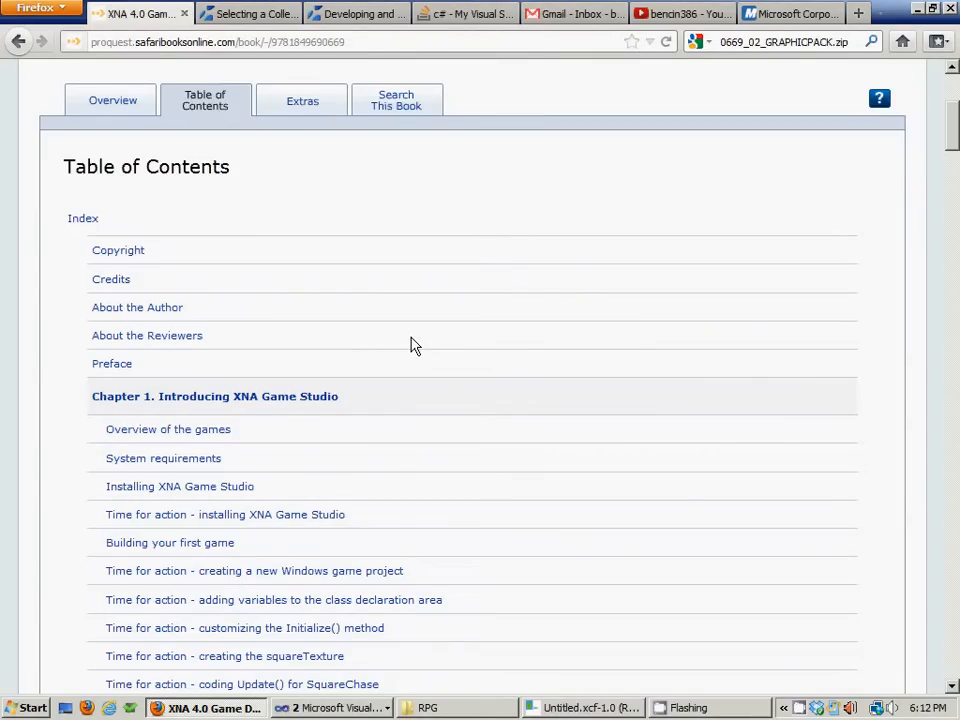
pyautogui.moveTo(199, 303)
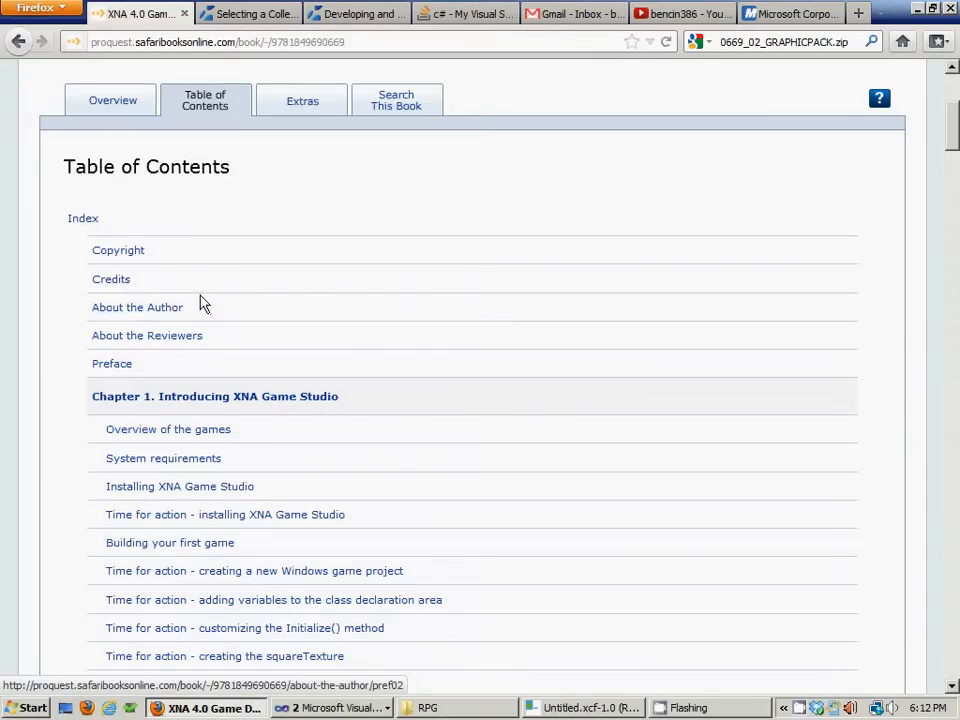
pyautogui.moveTo(285, 292)
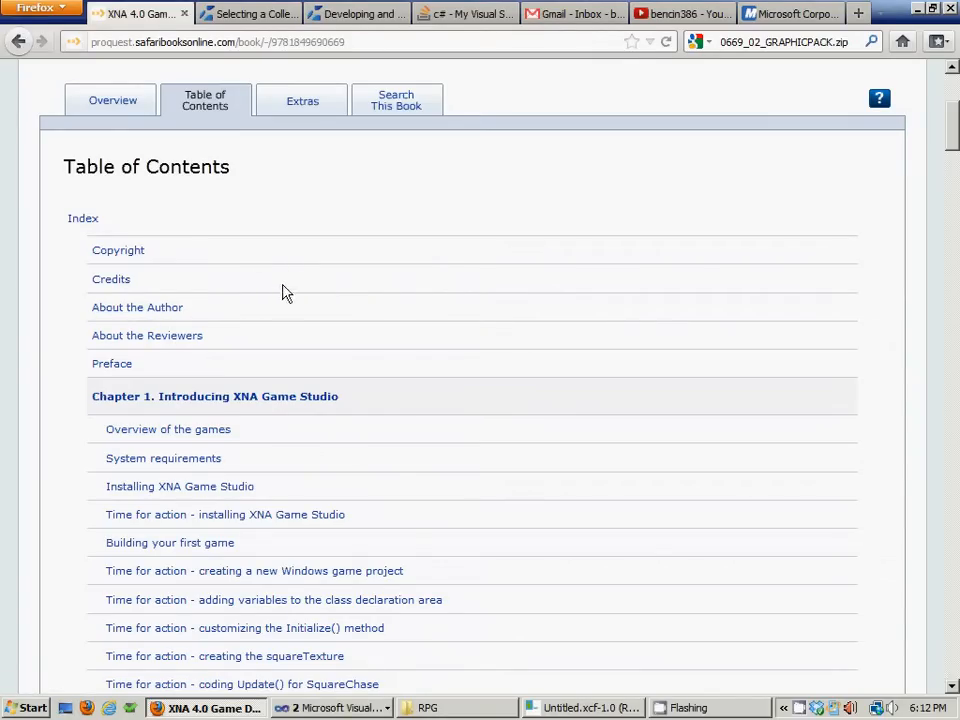
pyautogui.scroll(-3)
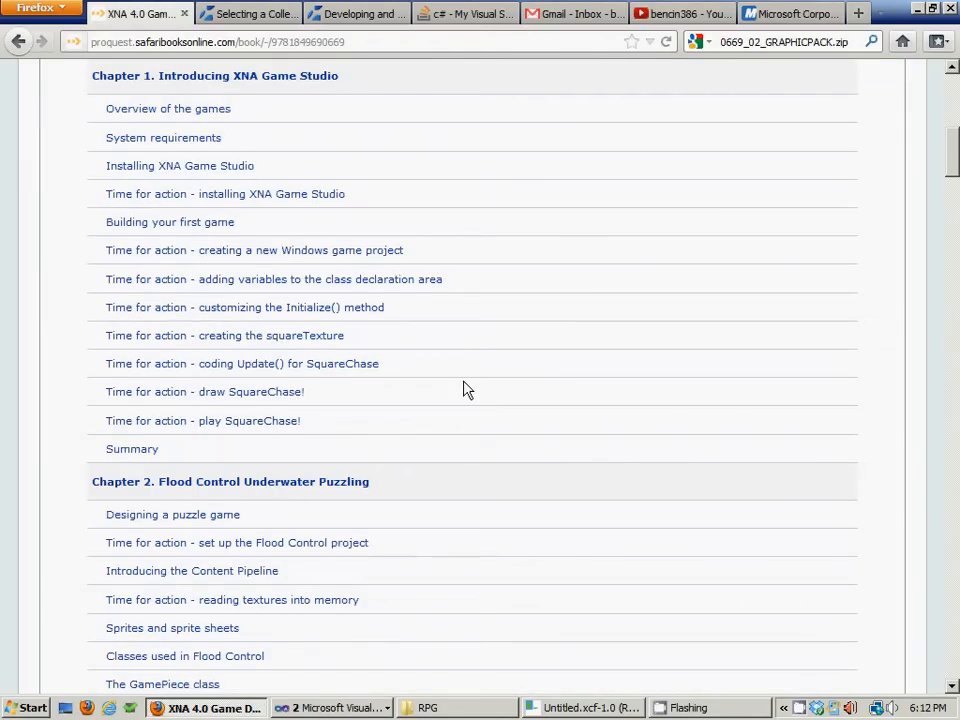
pyautogui.scroll(-3)
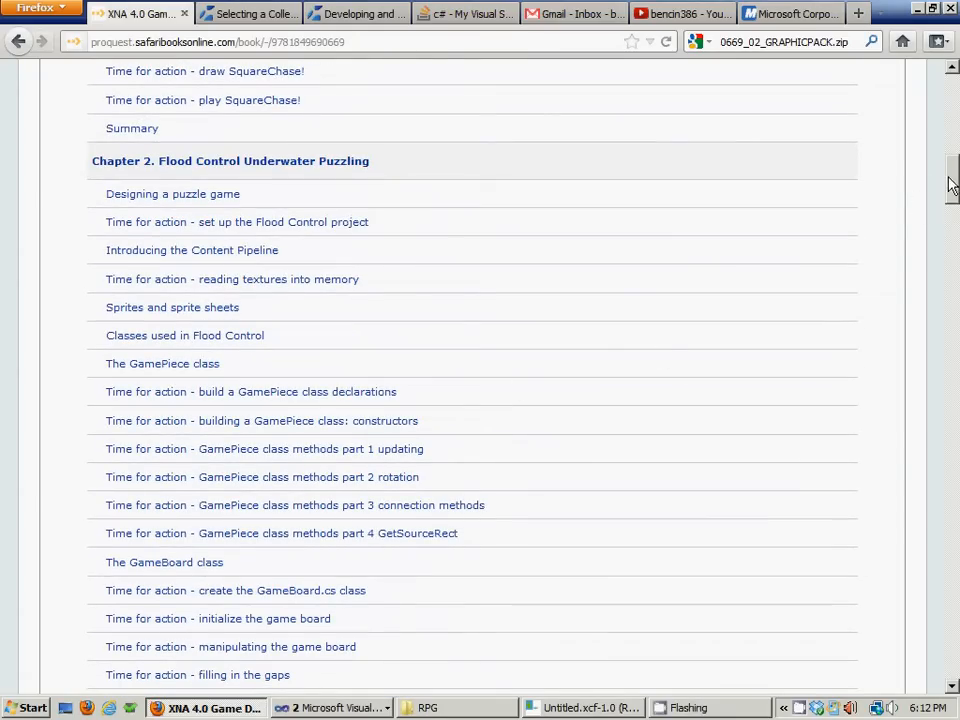
pyautogui.scroll(-3)
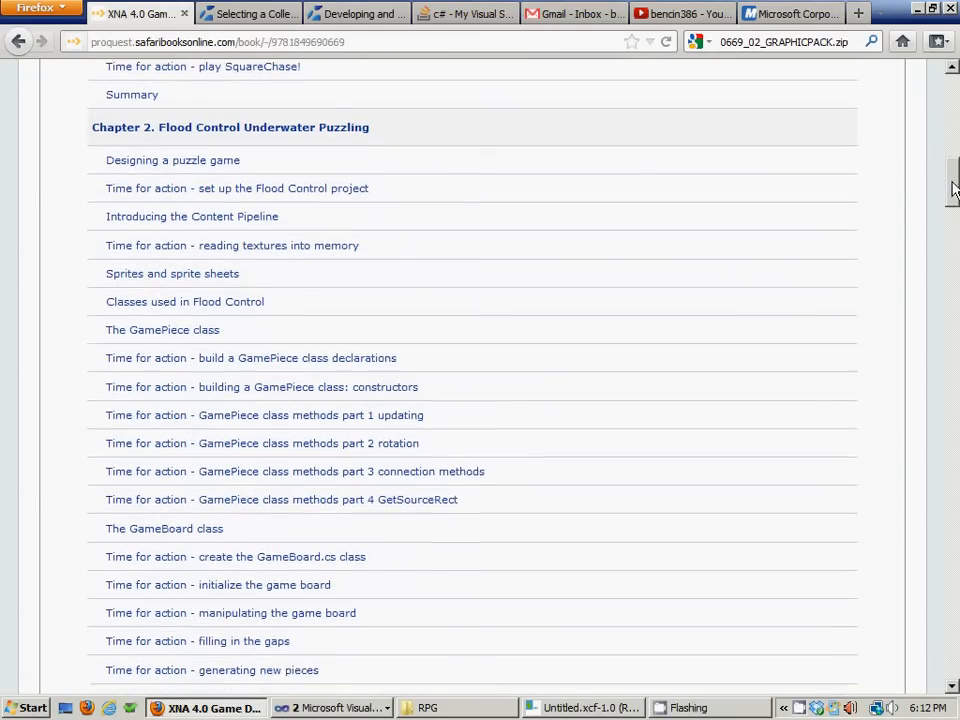
pyautogui.scroll(-3)
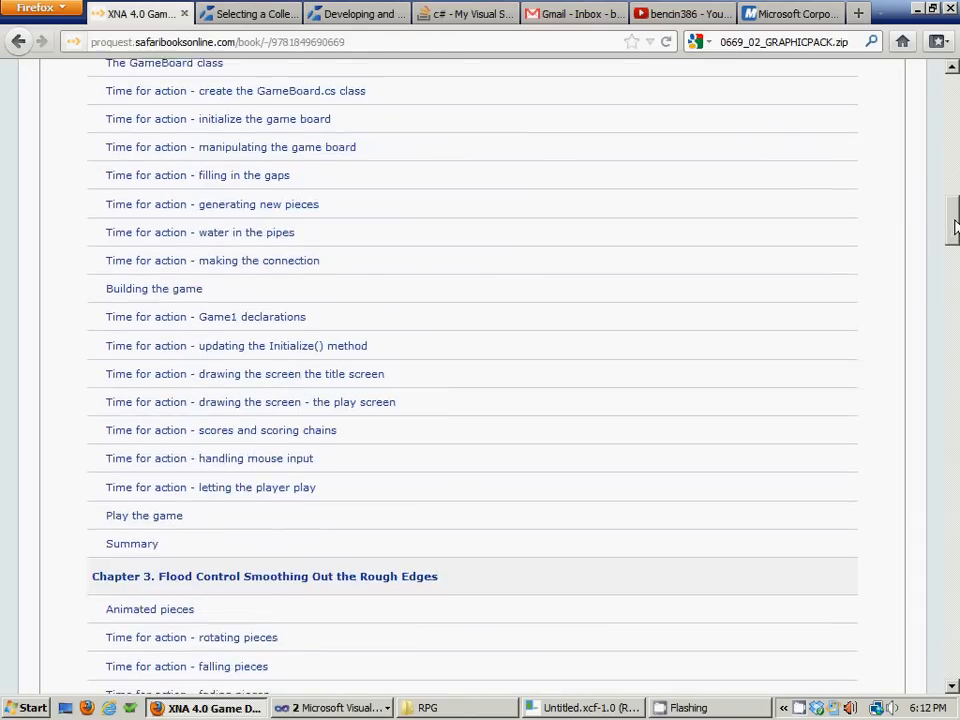
pyautogui.scroll(-3)
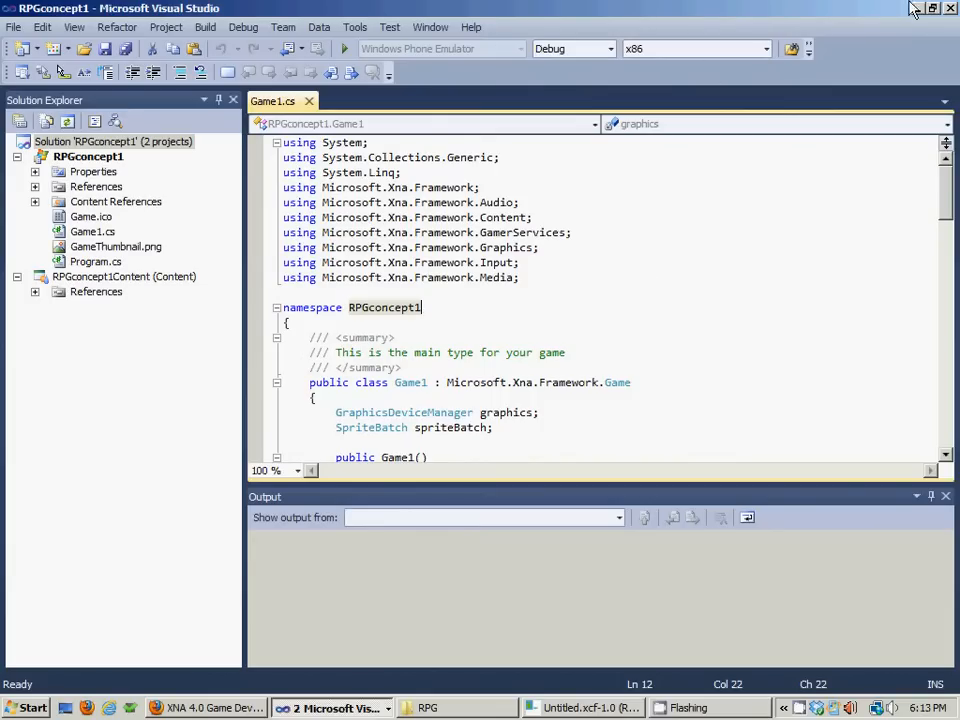
pyautogui.click(580, 707)
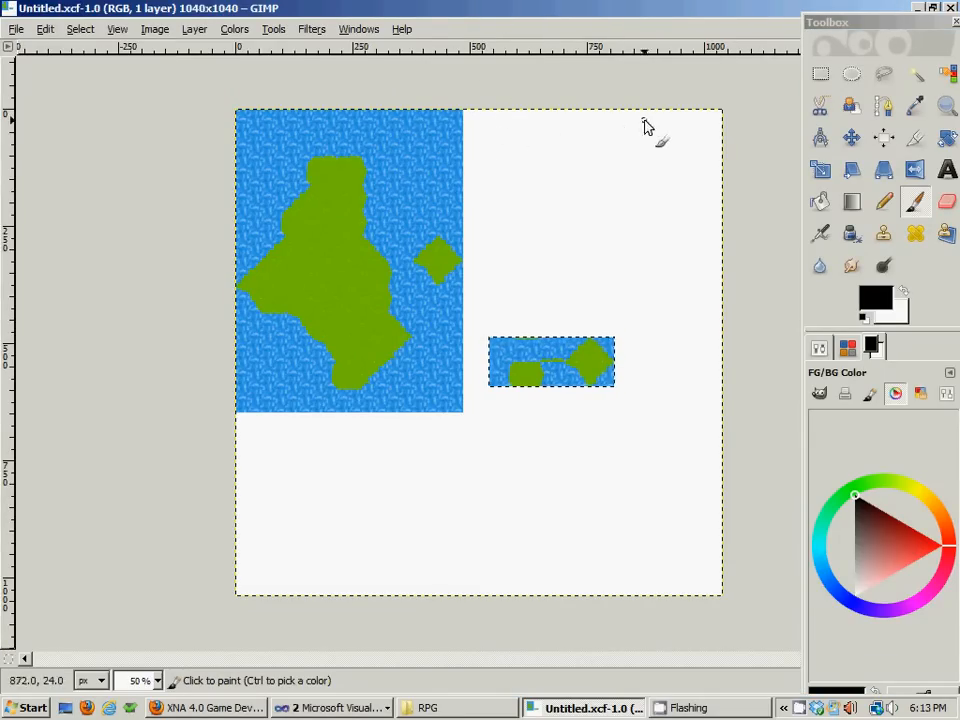
pyautogui.moveTo(363, 576)
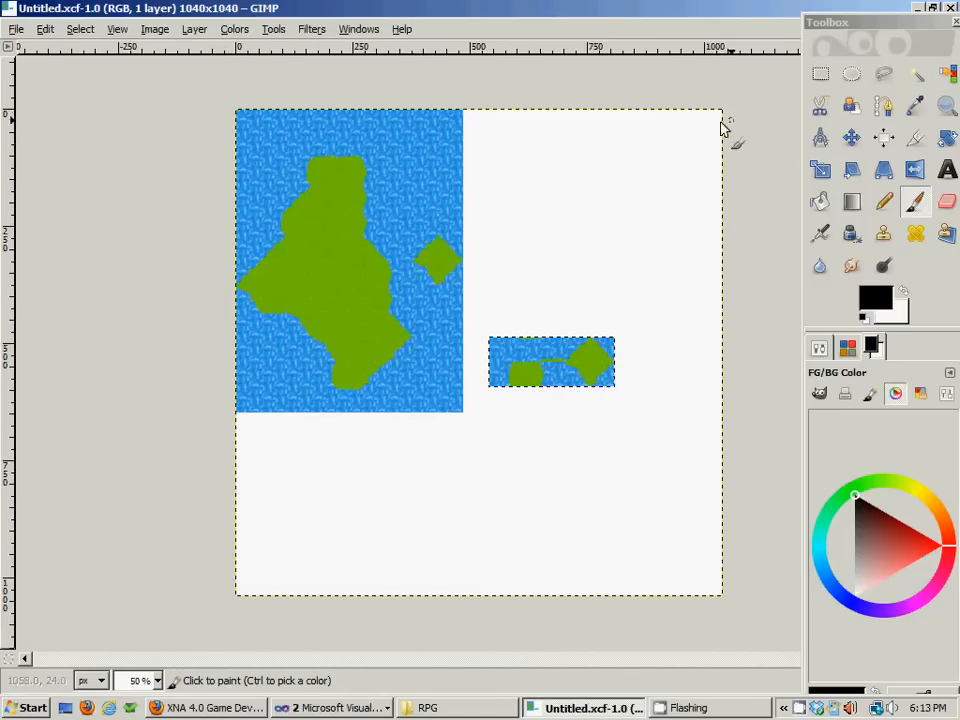
pyautogui.moveTo(172, 558)
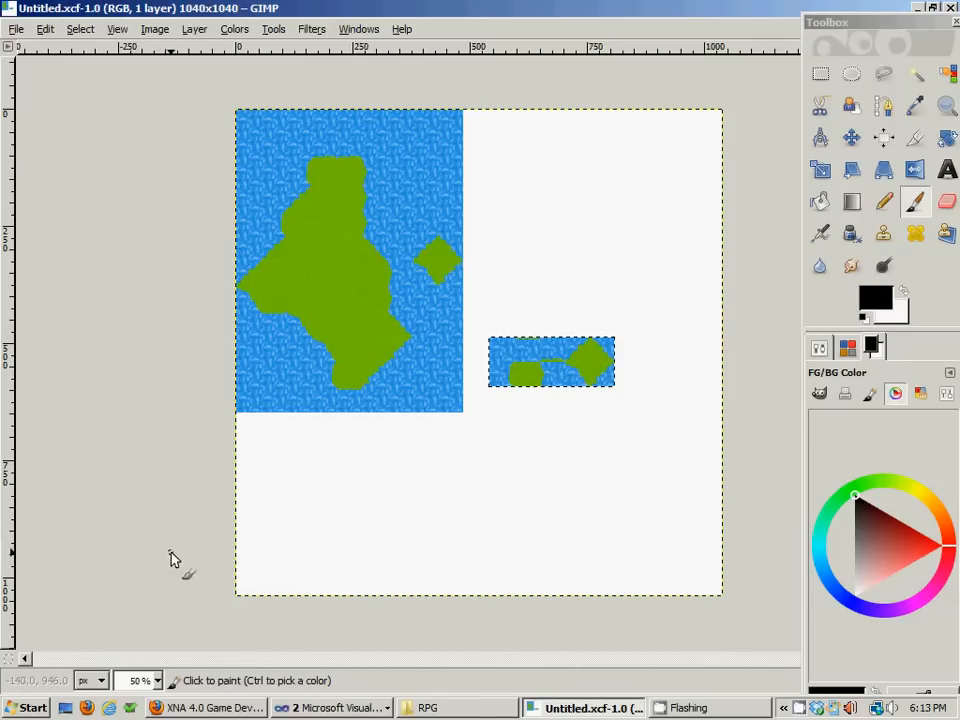
pyautogui.moveTo(508, 263)
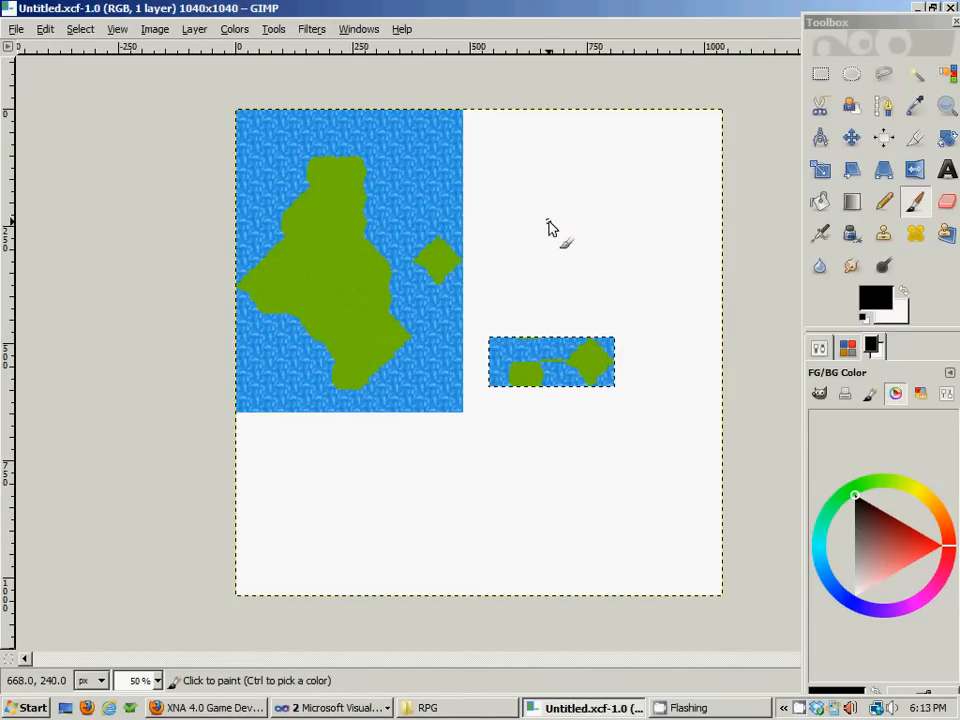
pyautogui.moveTo(255, 108)
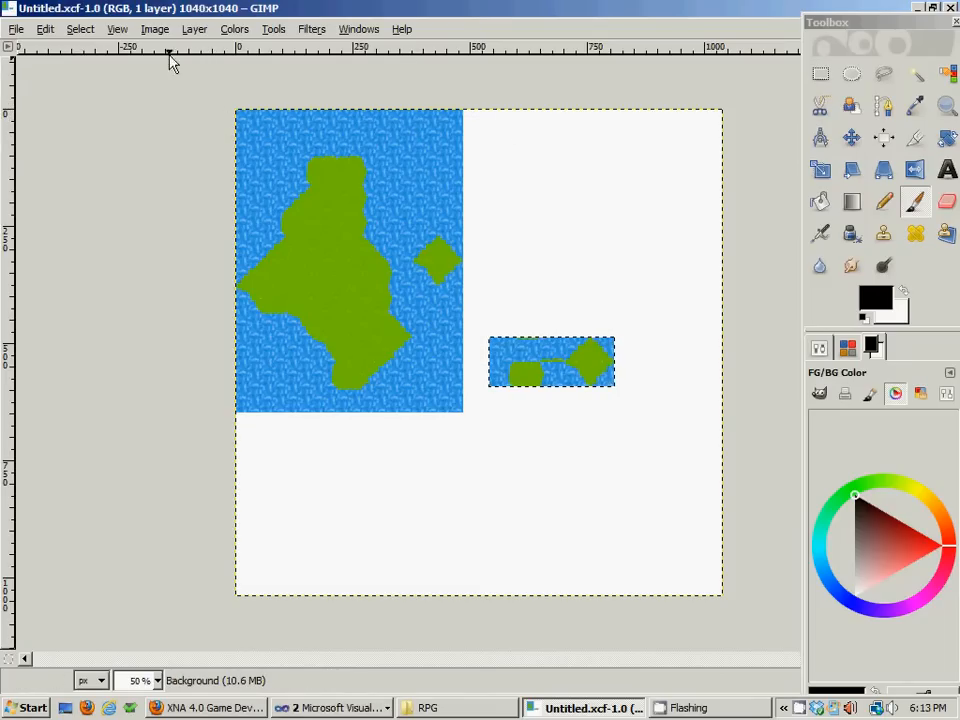
# - Turn on View > Show Grid to overlay squares on the island map tiles
pyautogui.click(117, 28)
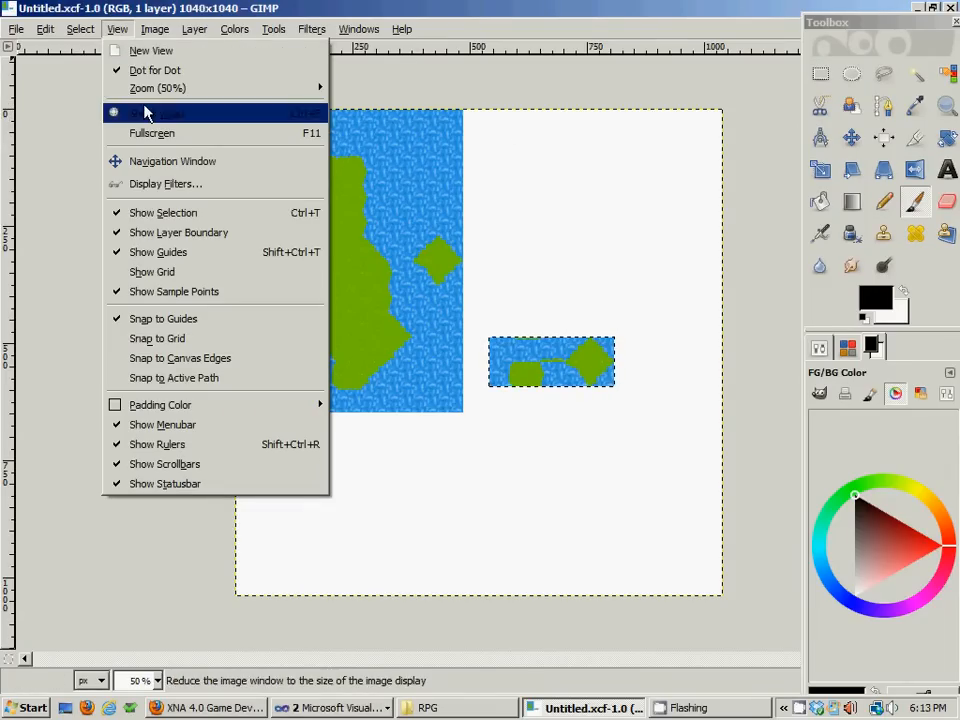
pyautogui.click(151, 271)
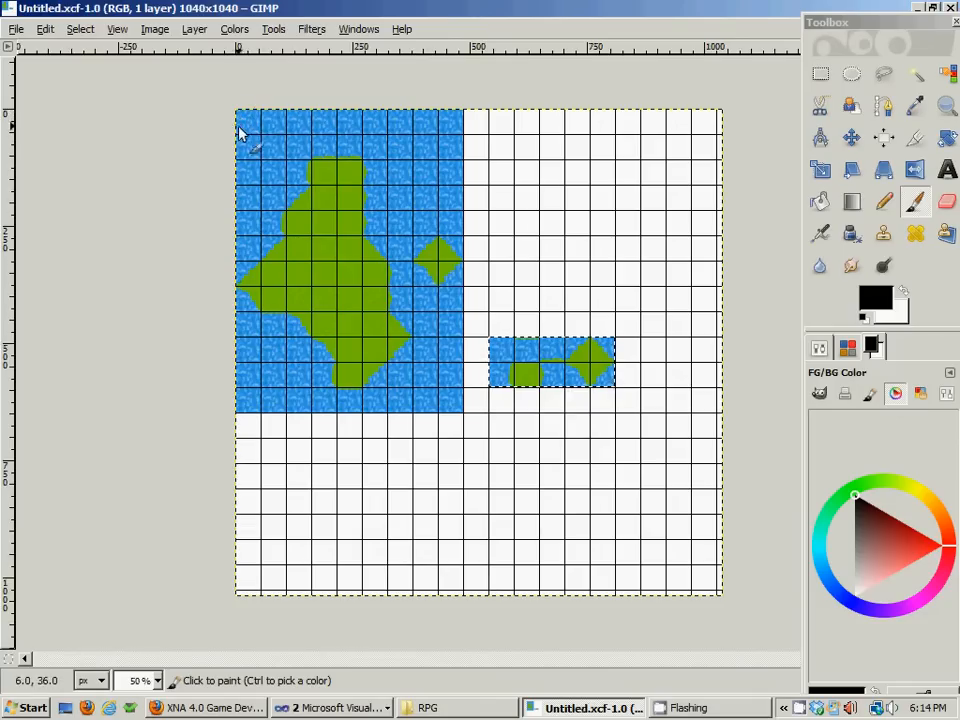
pyautogui.moveTo(230, 120)
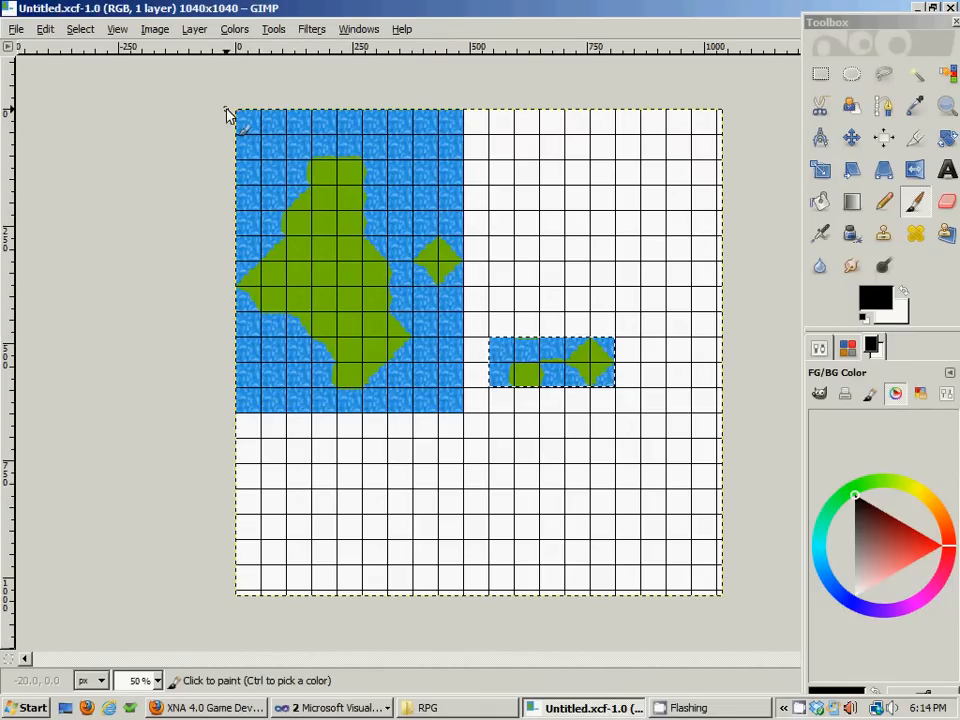
pyautogui.moveTo(248, 123)
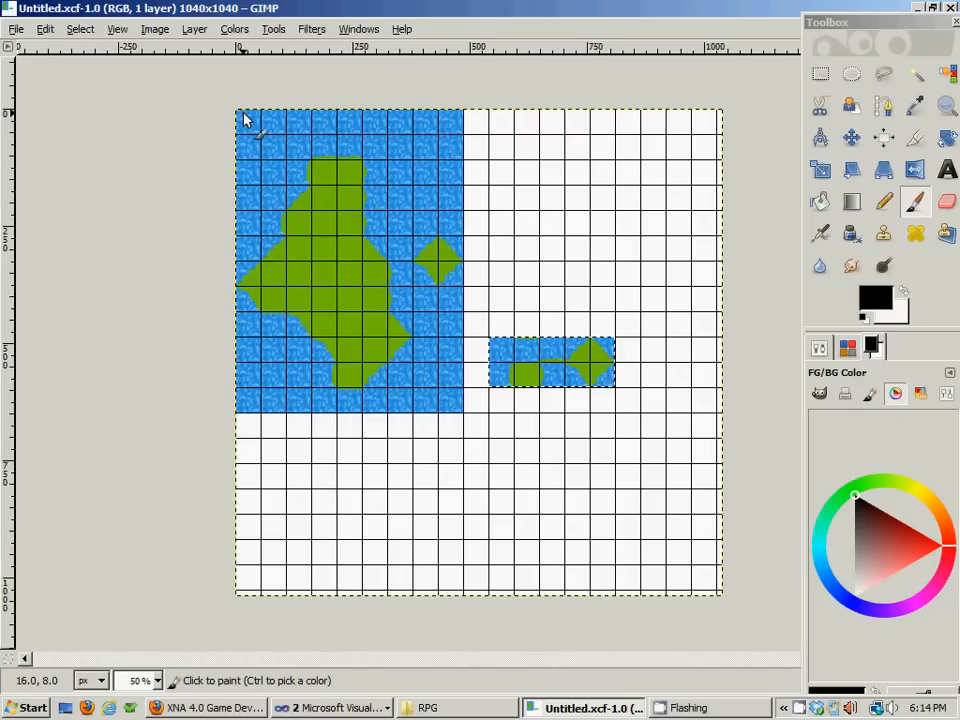
pyautogui.moveTo(275, 105)
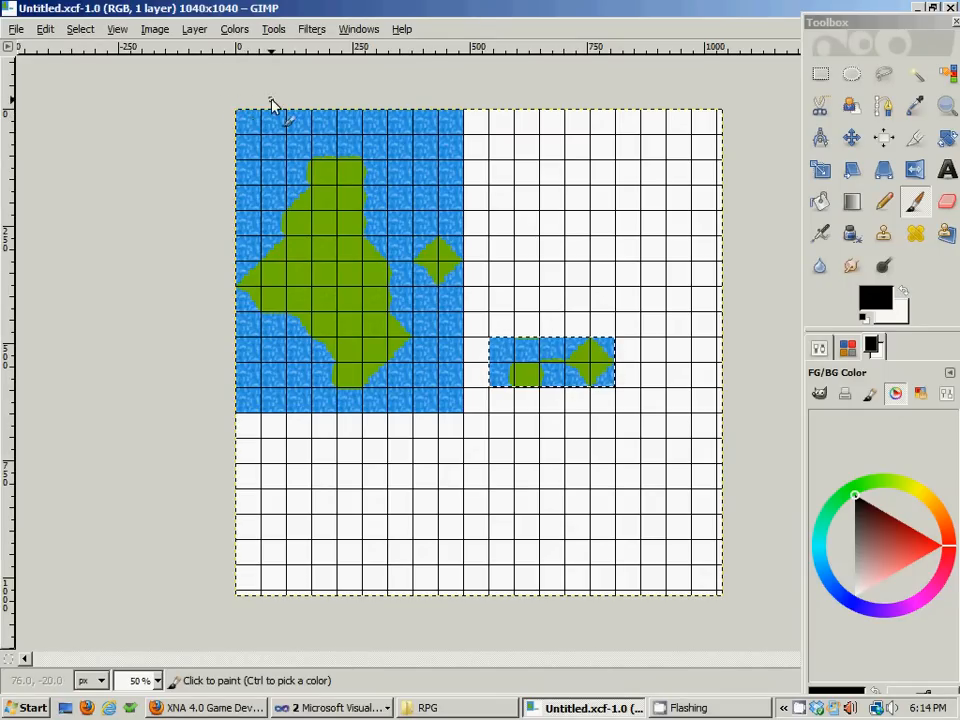
pyautogui.moveTo(210, 135)
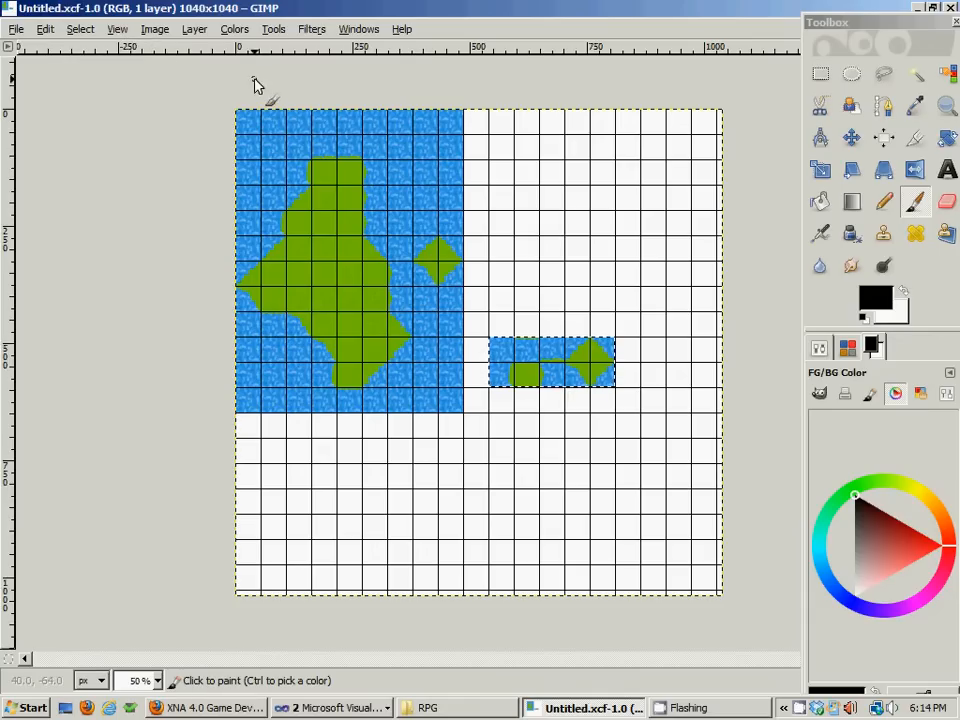
pyautogui.moveTo(242, 118)
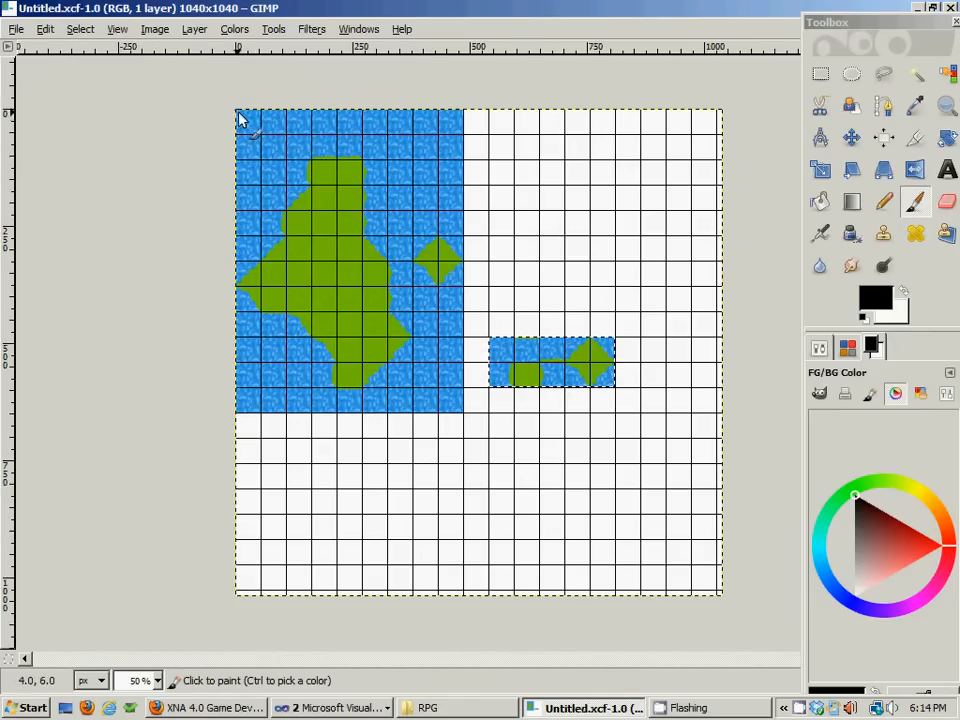
pyautogui.moveTo(250, 130)
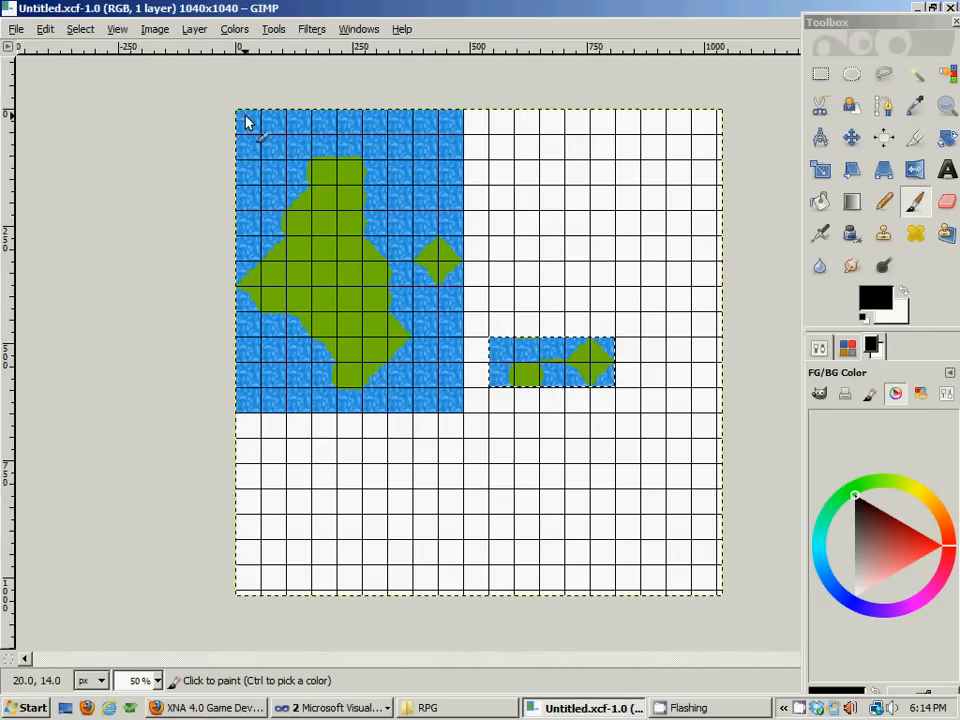
pyautogui.moveTo(708, 128)
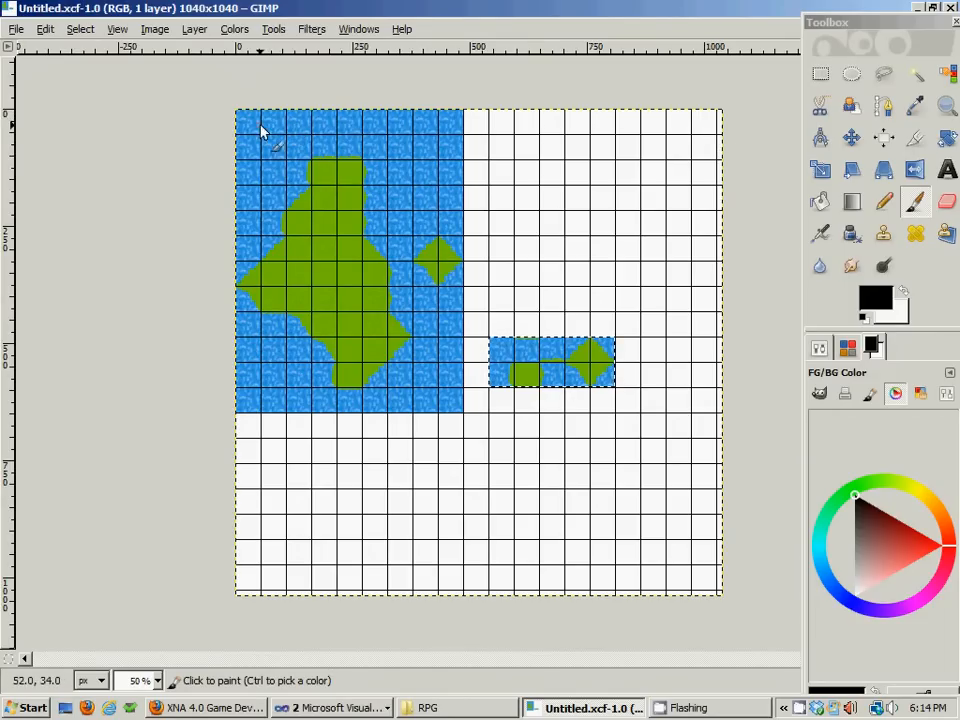
pyautogui.moveTo(265, 135)
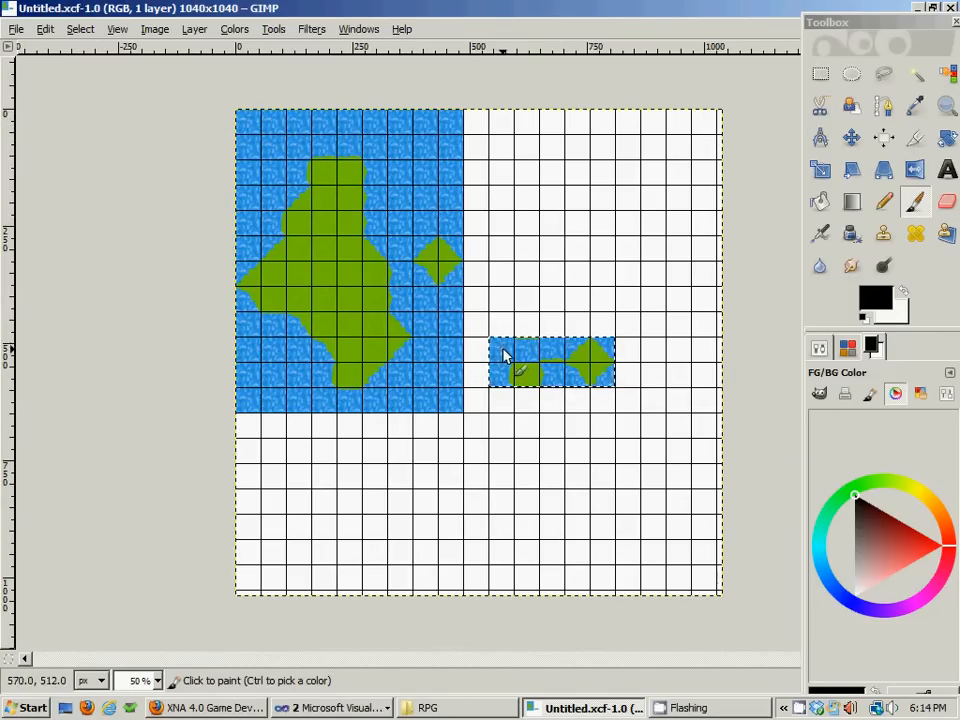
pyautogui.moveTo(500, 353)
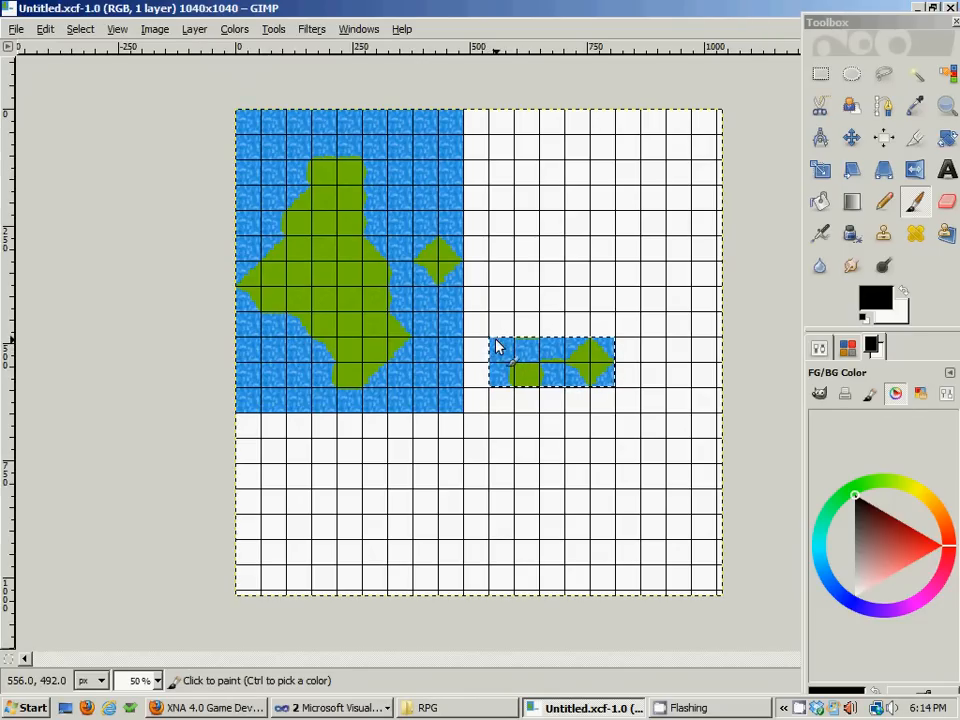
pyautogui.moveTo(238, 118)
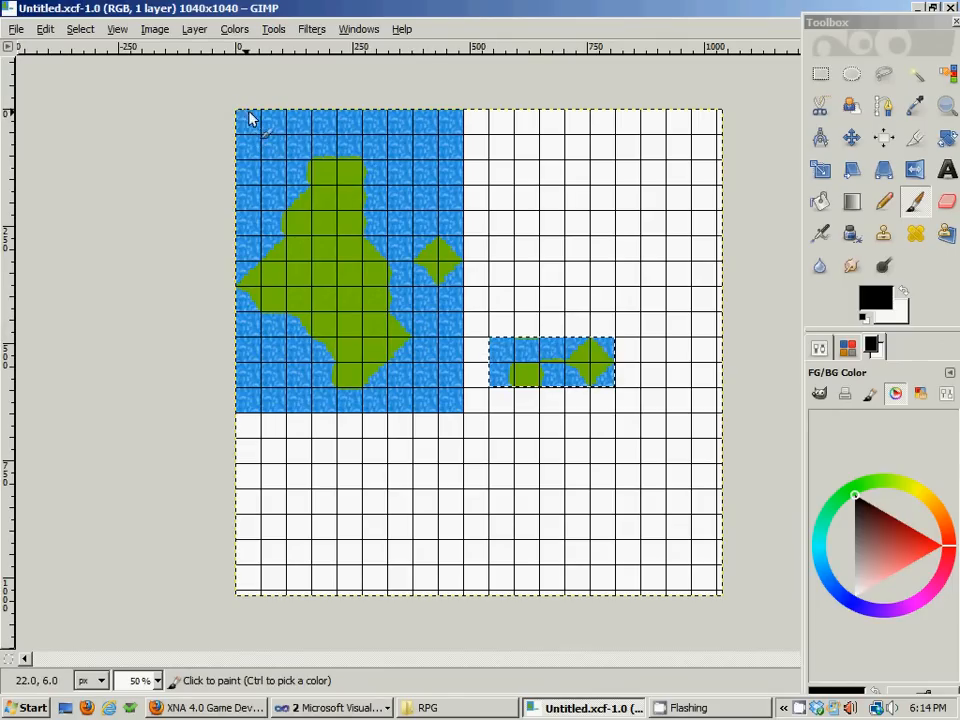
pyautogui.moveTo(672, 140)
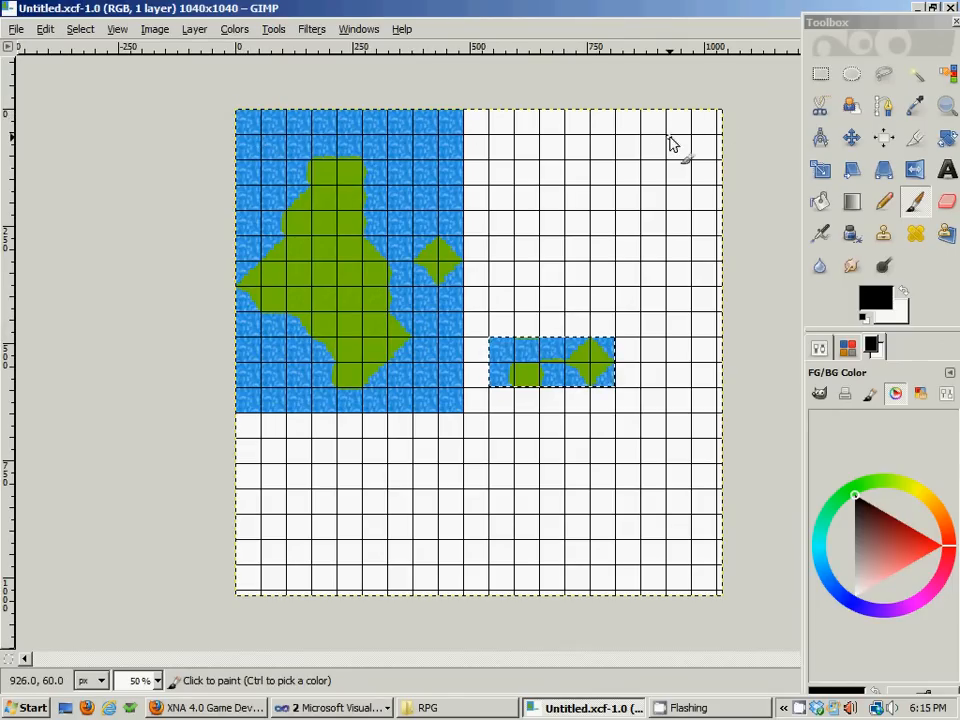
pyautogui.moveTo(252, 122)
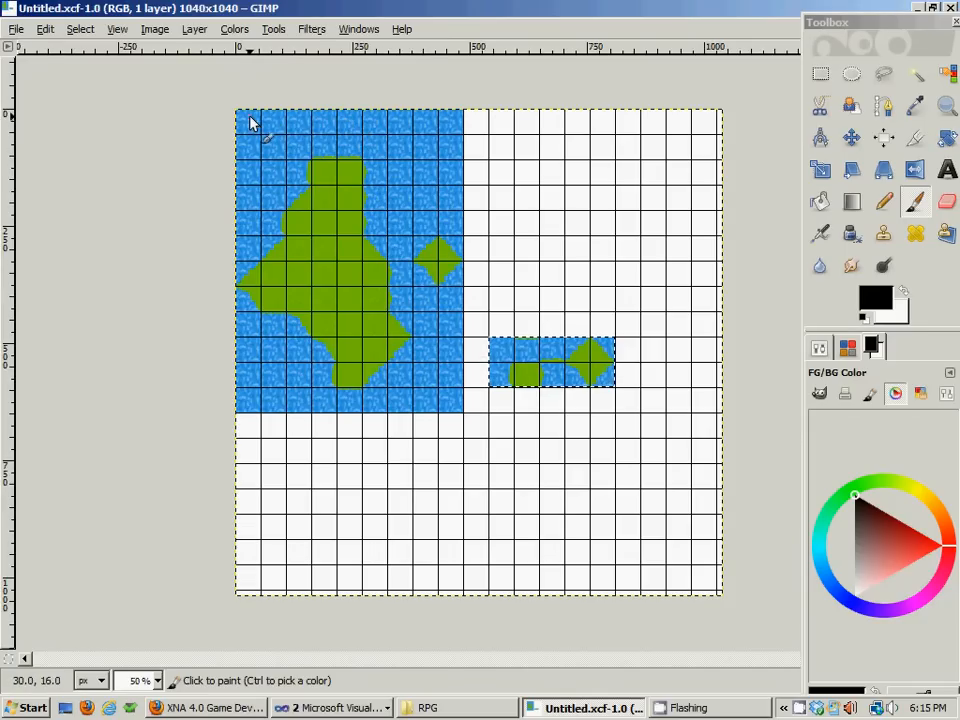
pyautogui.moveTo(253, 555)
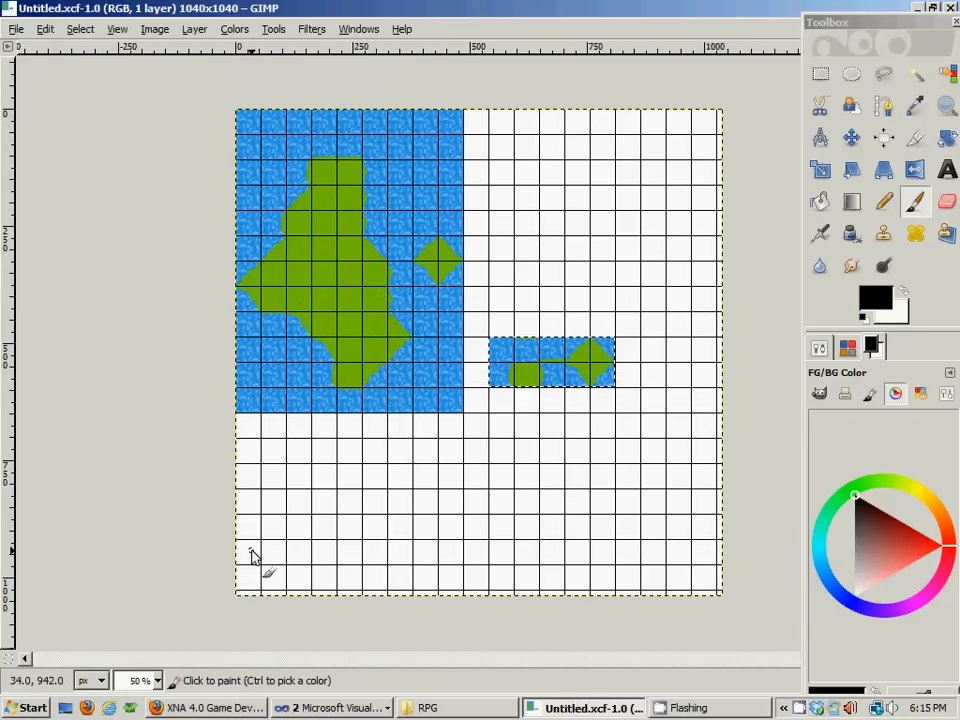
pyautogui.moveTo(345, 558)
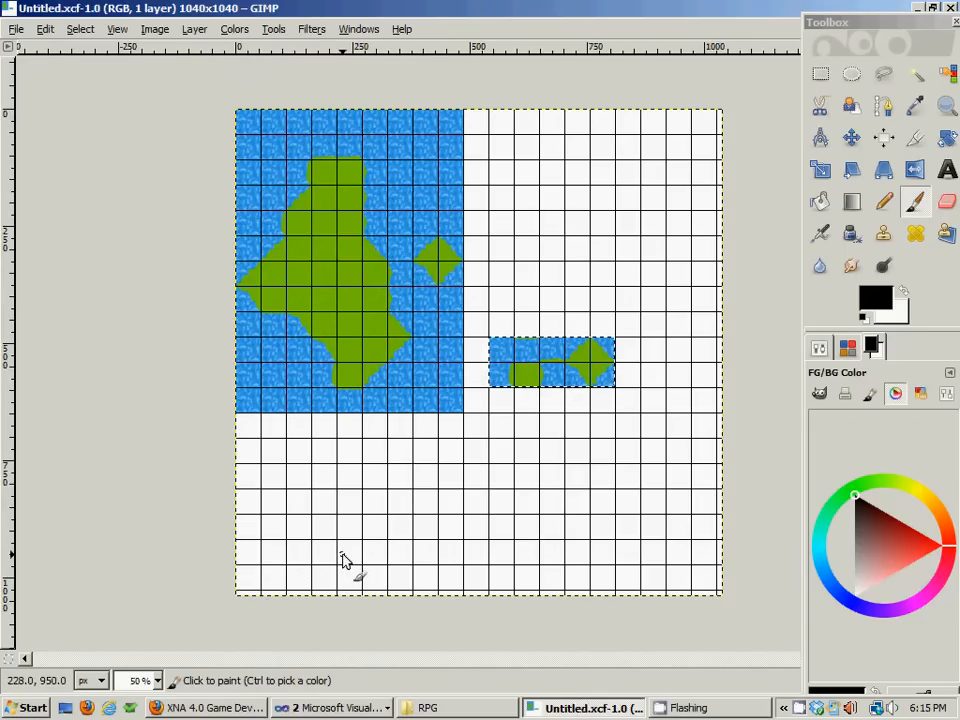
pyautogui.moveTo(625, 310)
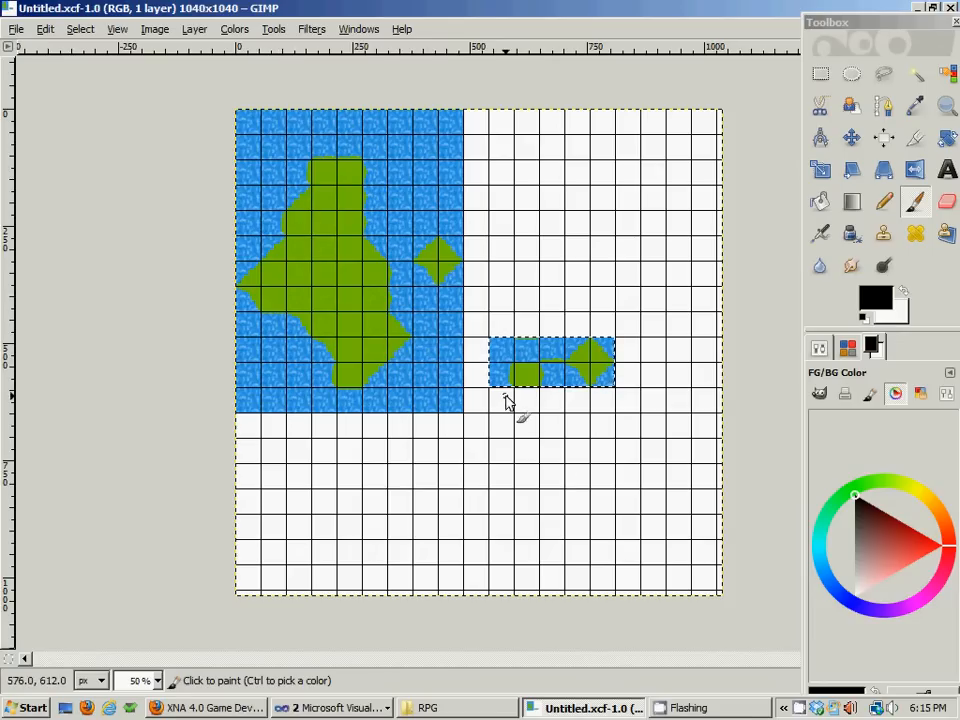
pyautogui.moveTo(708, 127)
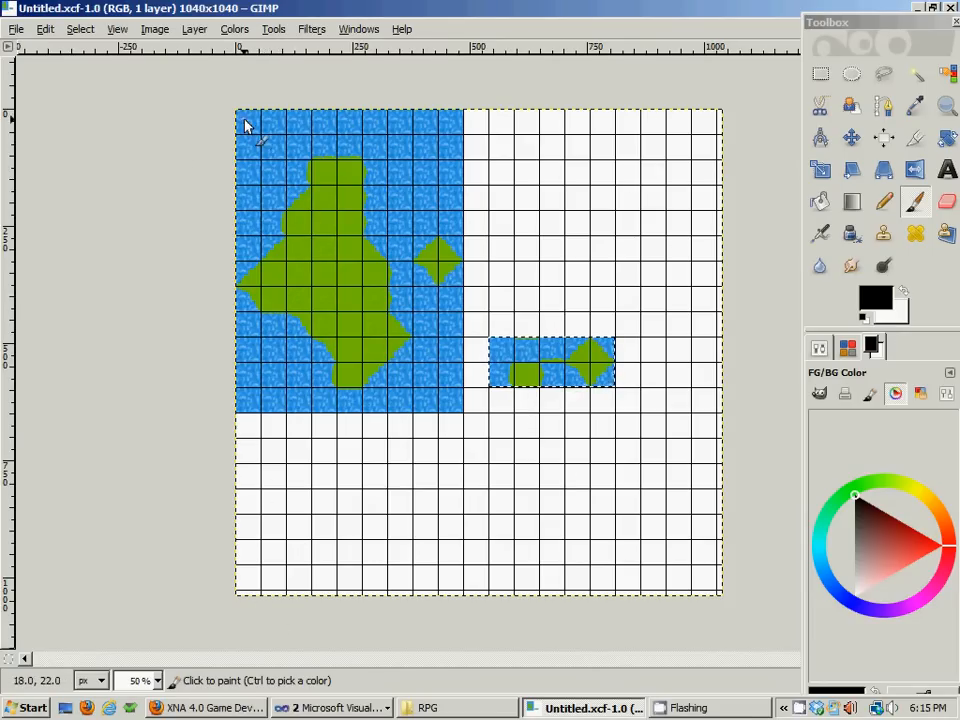
pyautogui.moveTo(255, 135)
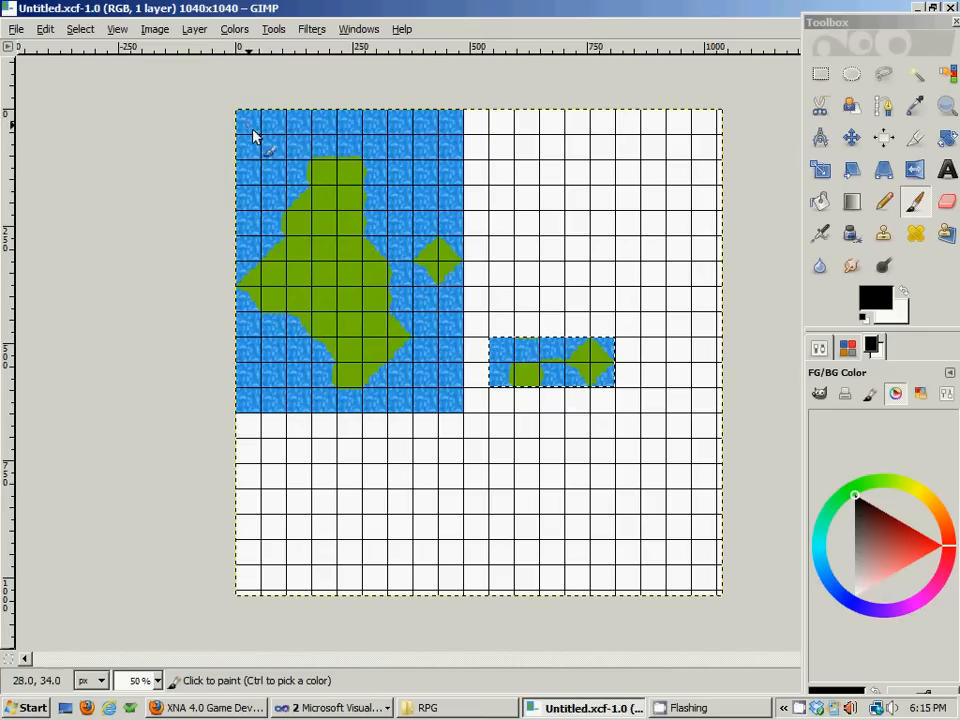
pyautogui.moveTo(262, 100)
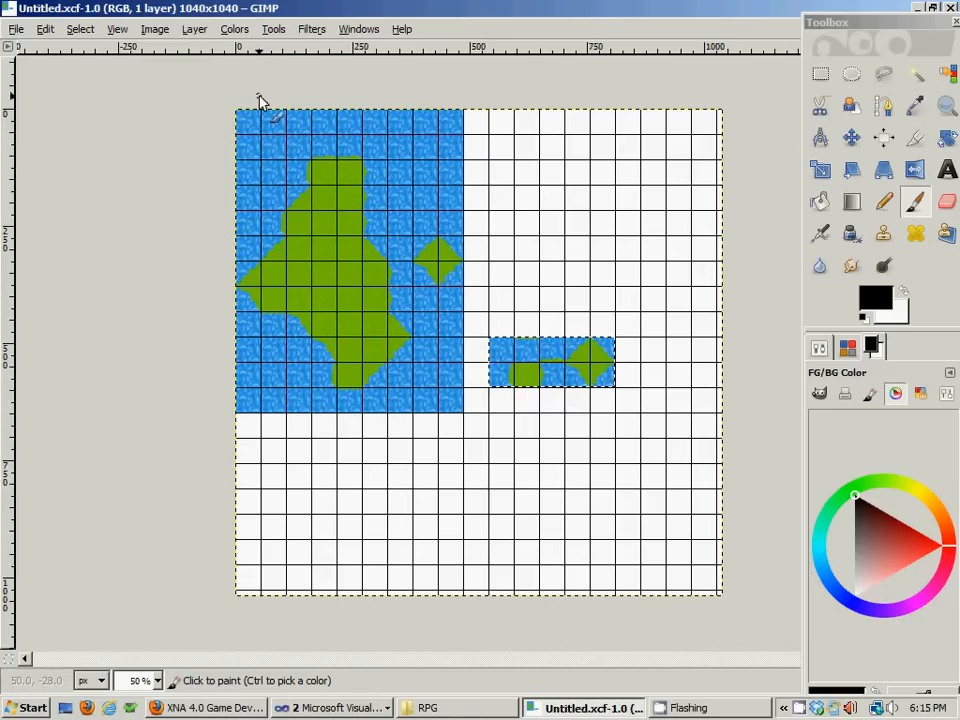
pyautogui.moveTo(300, 145)
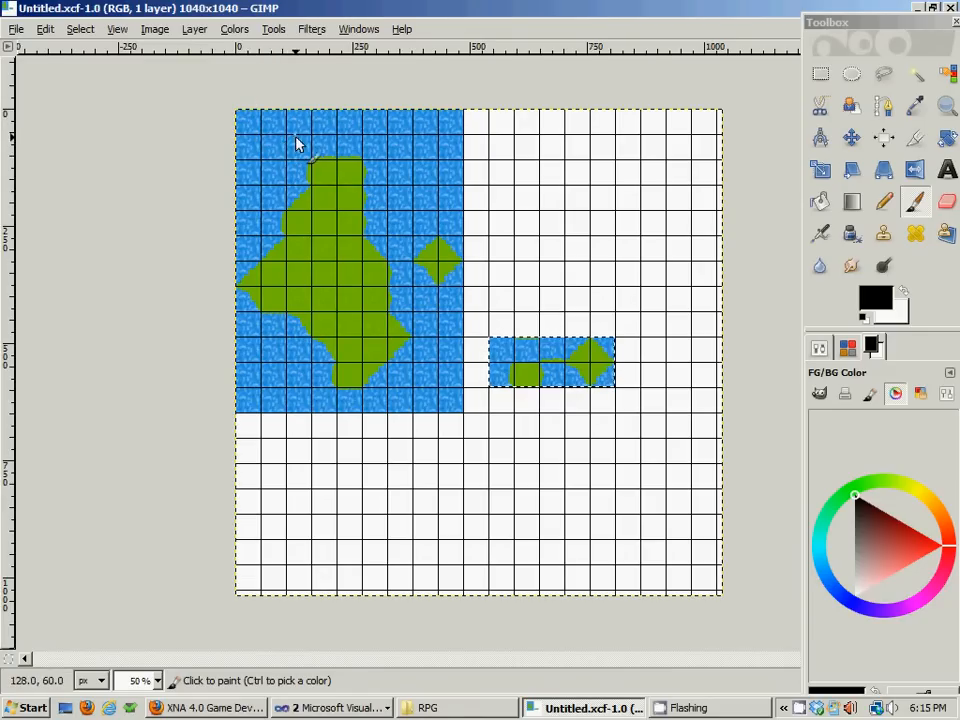
pyautogui.moveTo(235, 122)
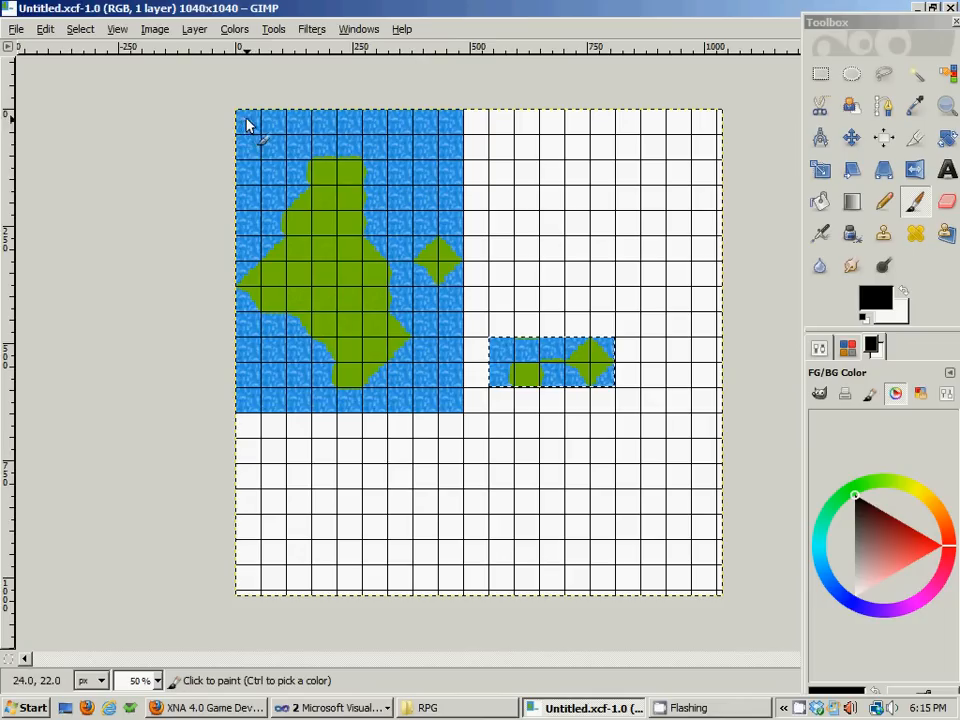
pyautogui.moveTo(303, 124)
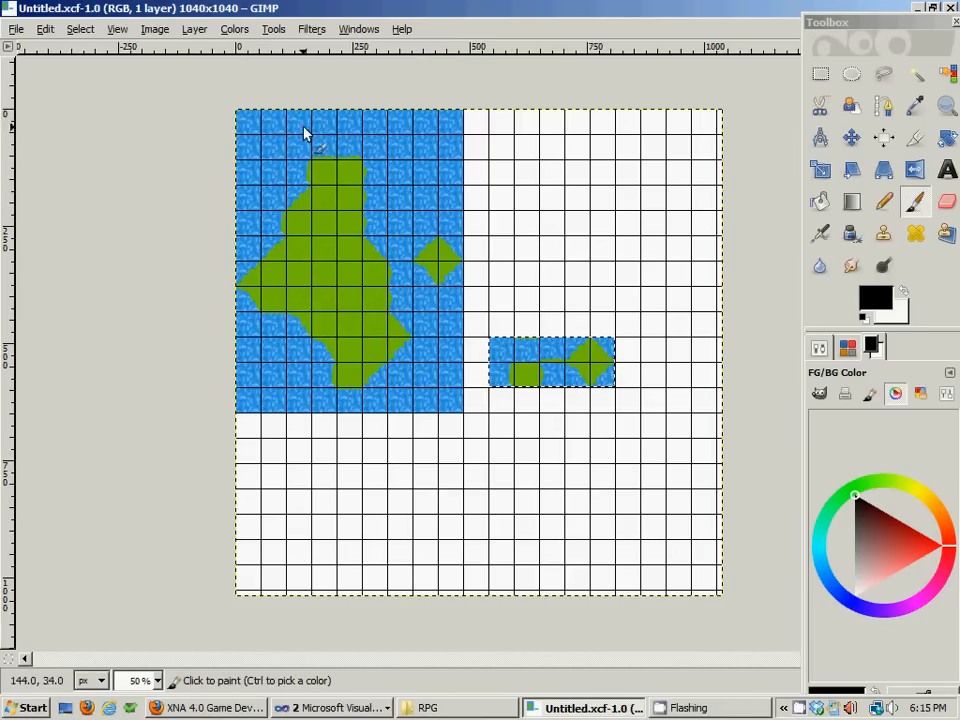
pyautogui.moveTo(305, 128)
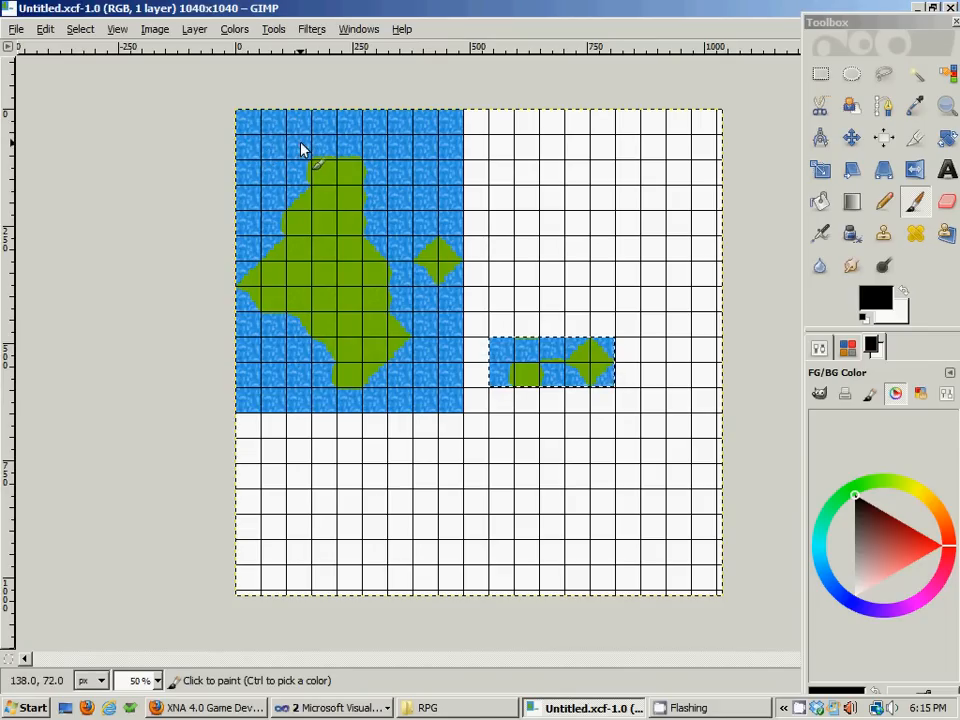
pyautogui.moveTo(303, 150)
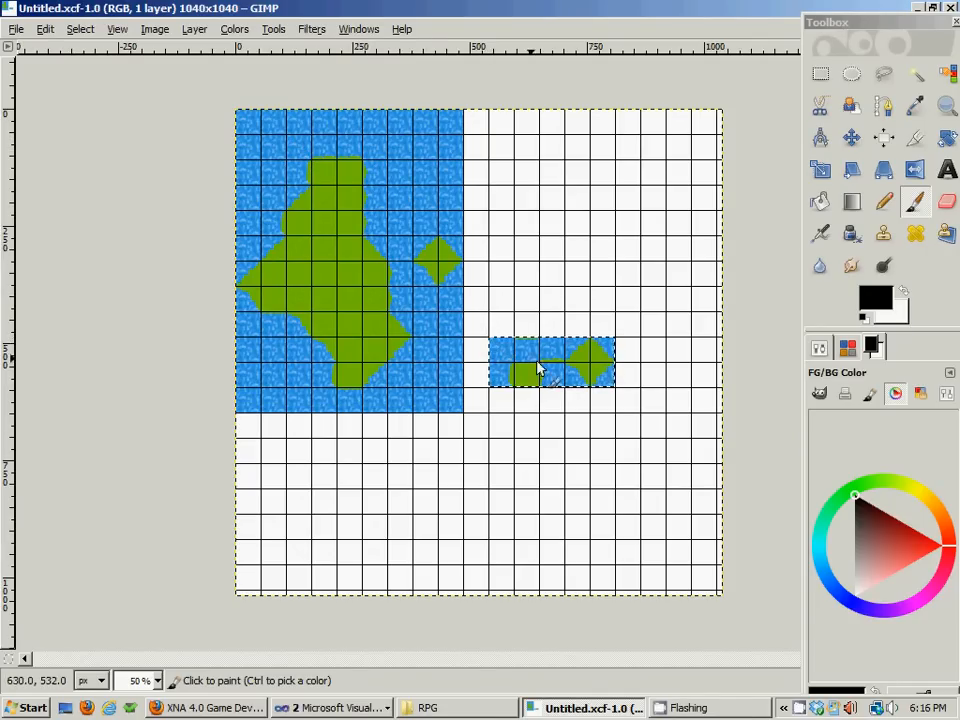
pyautogui.moveTo(313, 197)
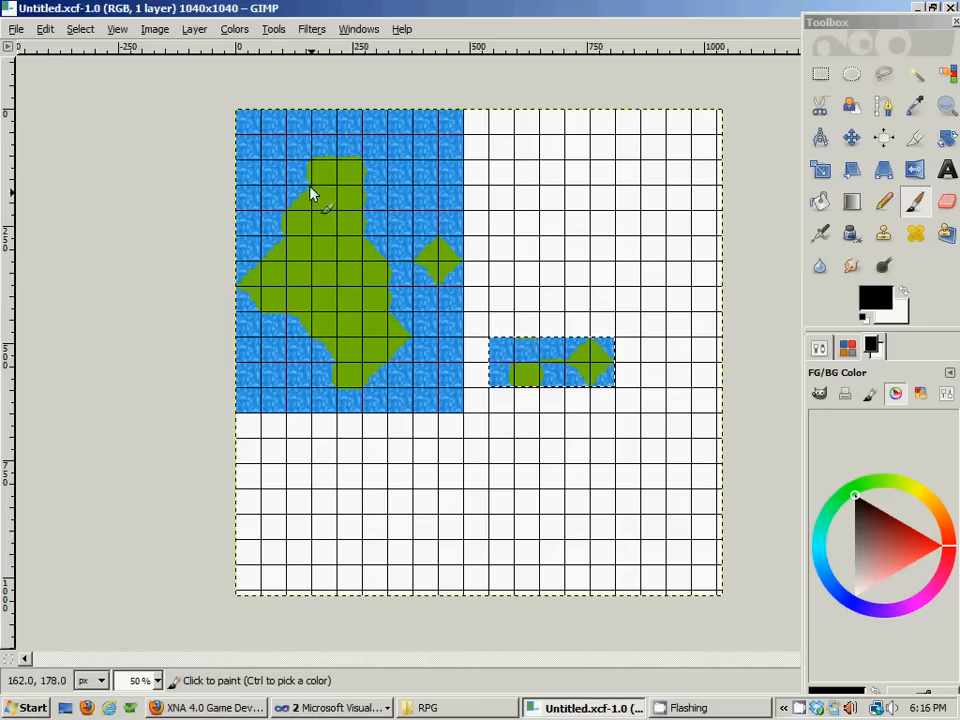
pyautogui.moveTo(305, 150)
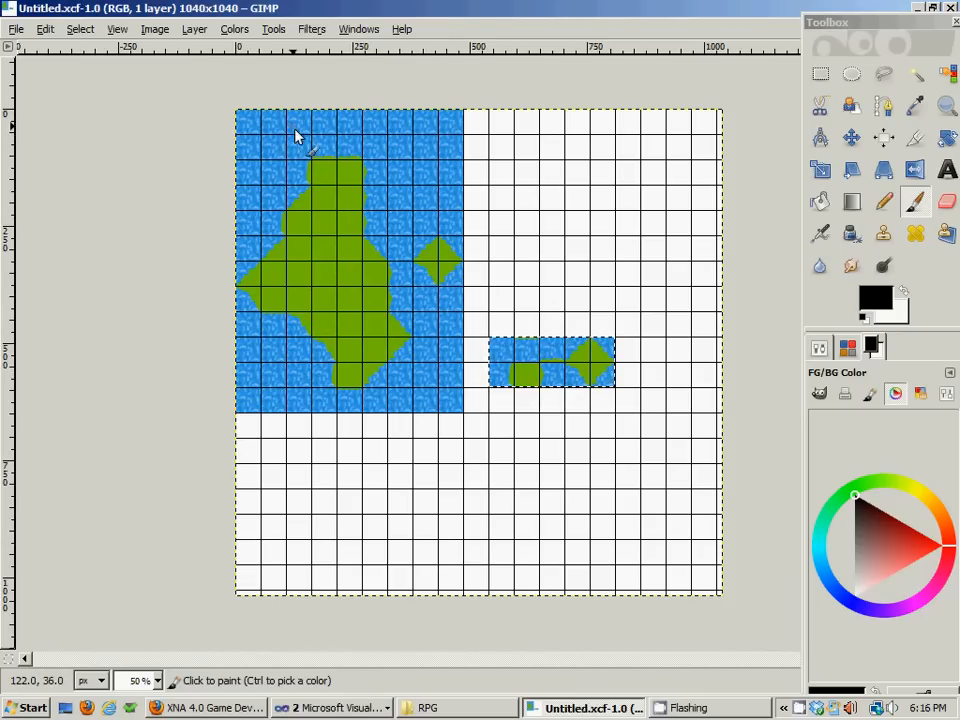
pyautogui.moveTo(290, 128)
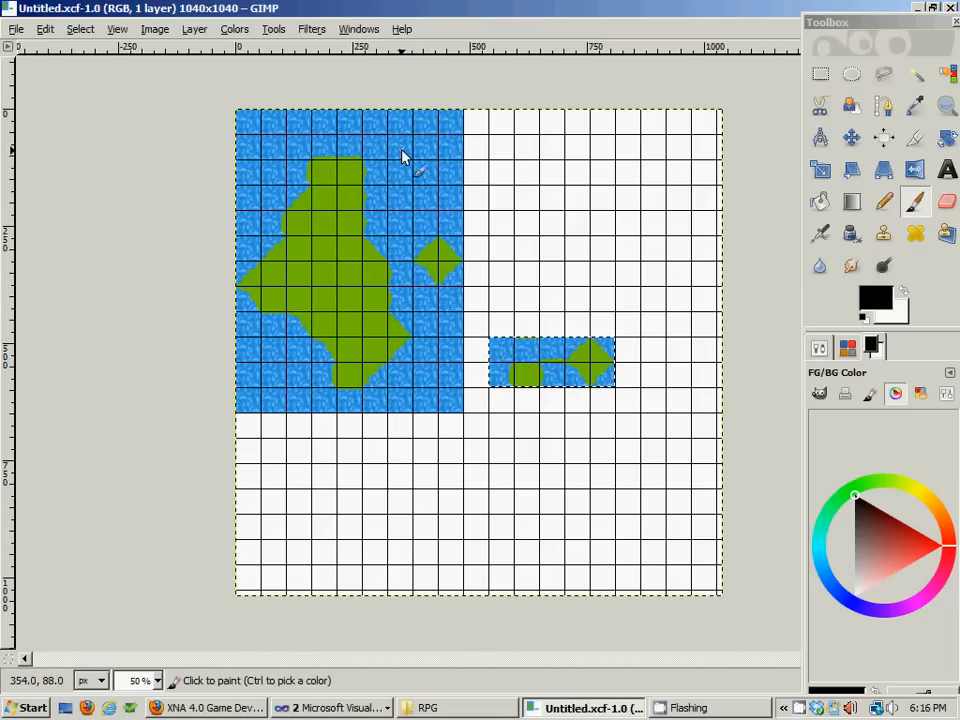
pyautogui.moveTo(368, 210)
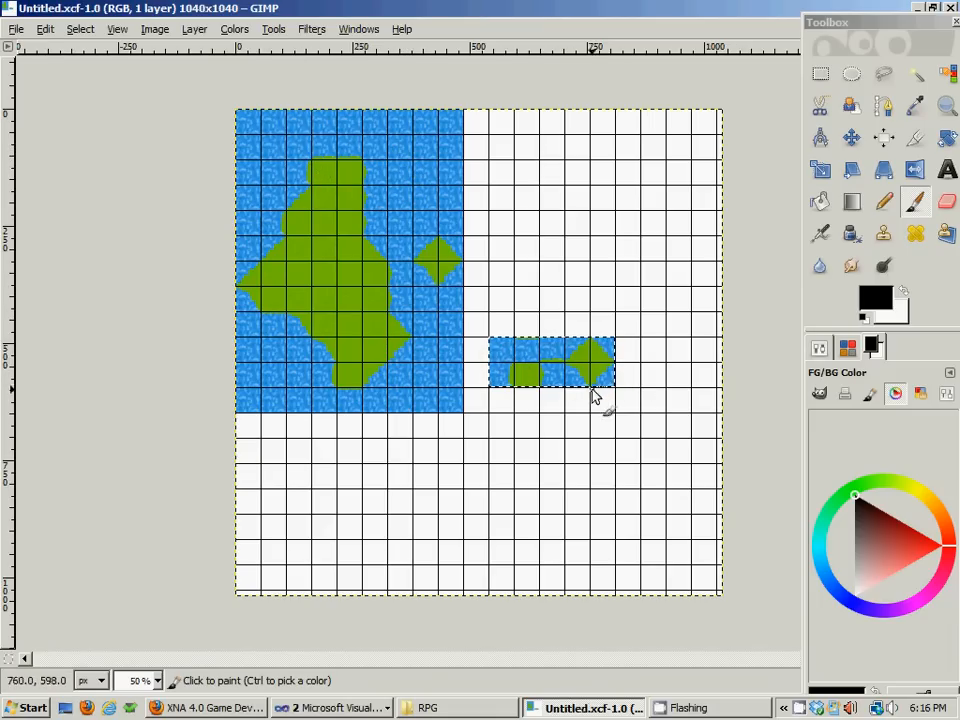
pyautogui.moveTo(530, 270)
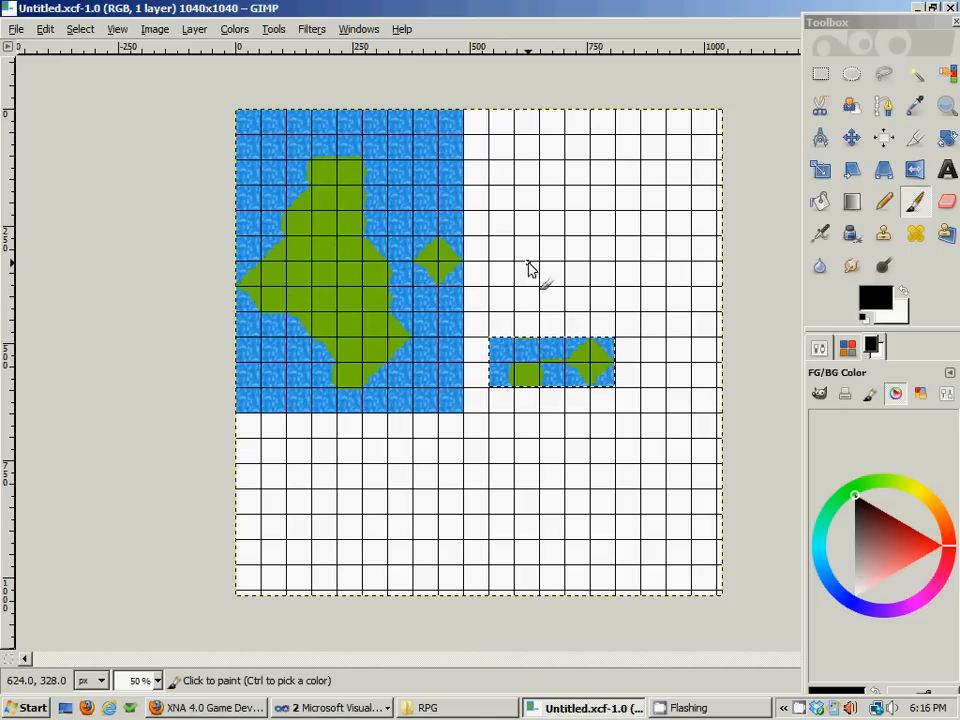